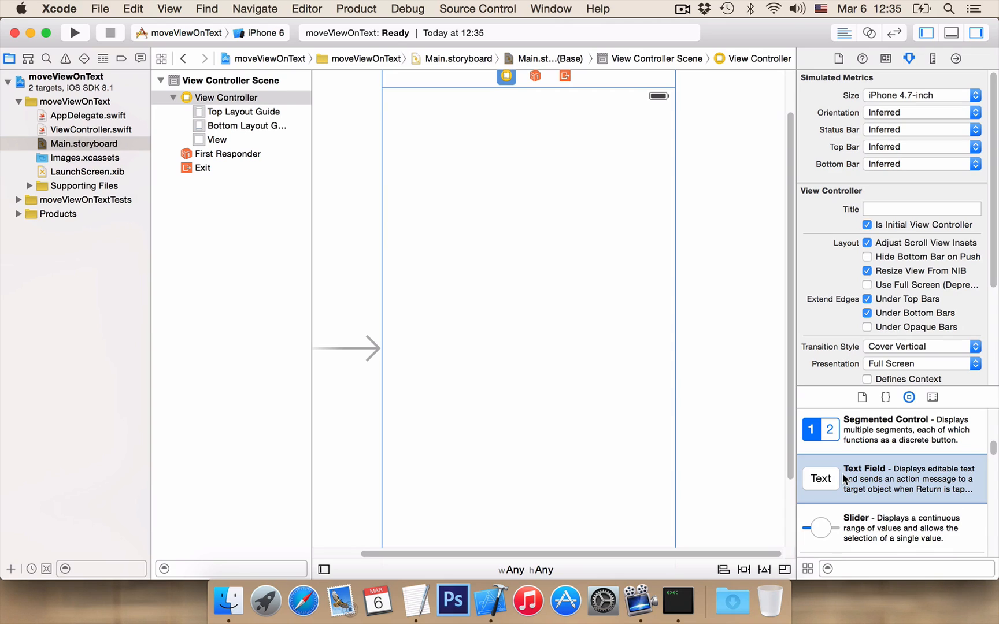
Step: Drag a Text Field from the Object Library onto the view, move it near the bottom, then deselect it
drag(820, 478, 488, 418)
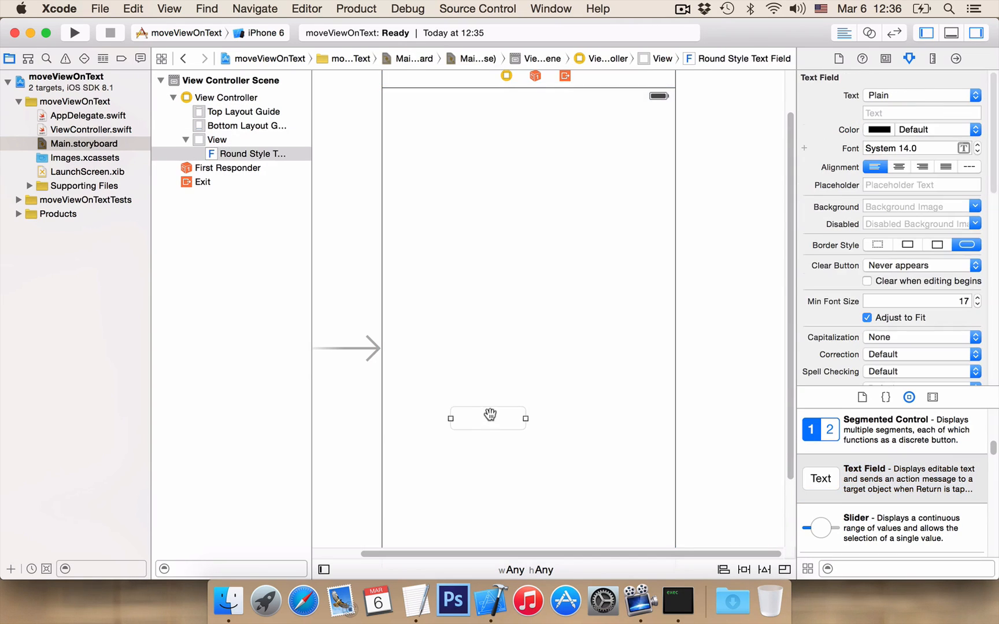
drag(488, 418, 494, 330)
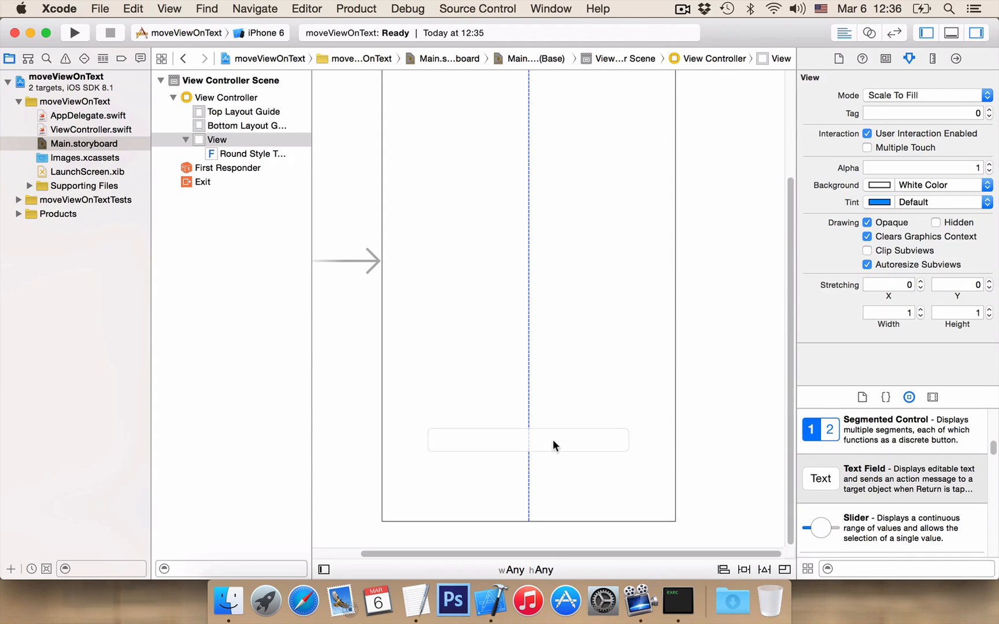
click(527, 440)
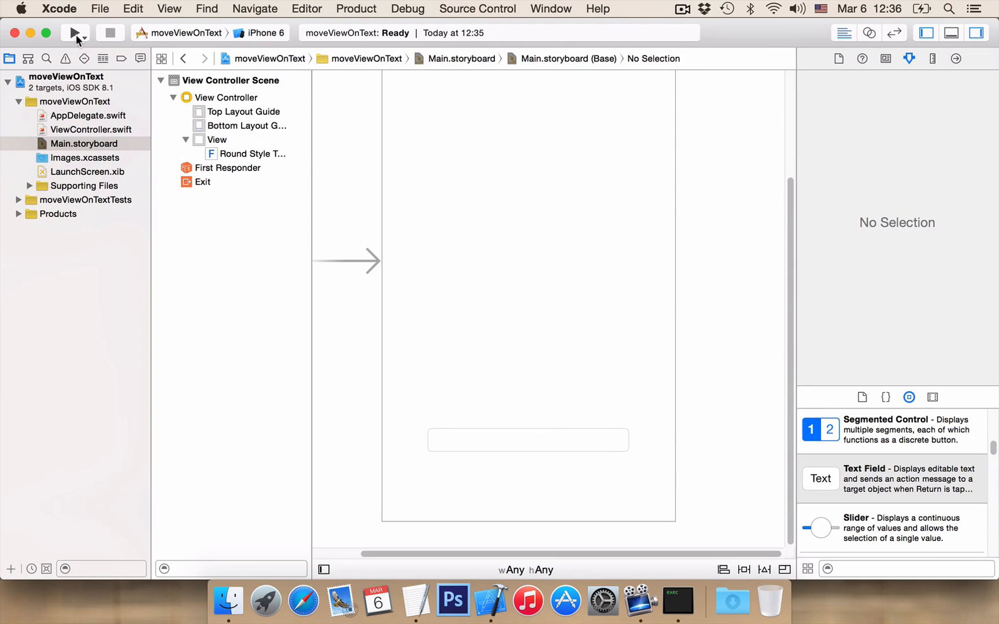
click(74, 32)
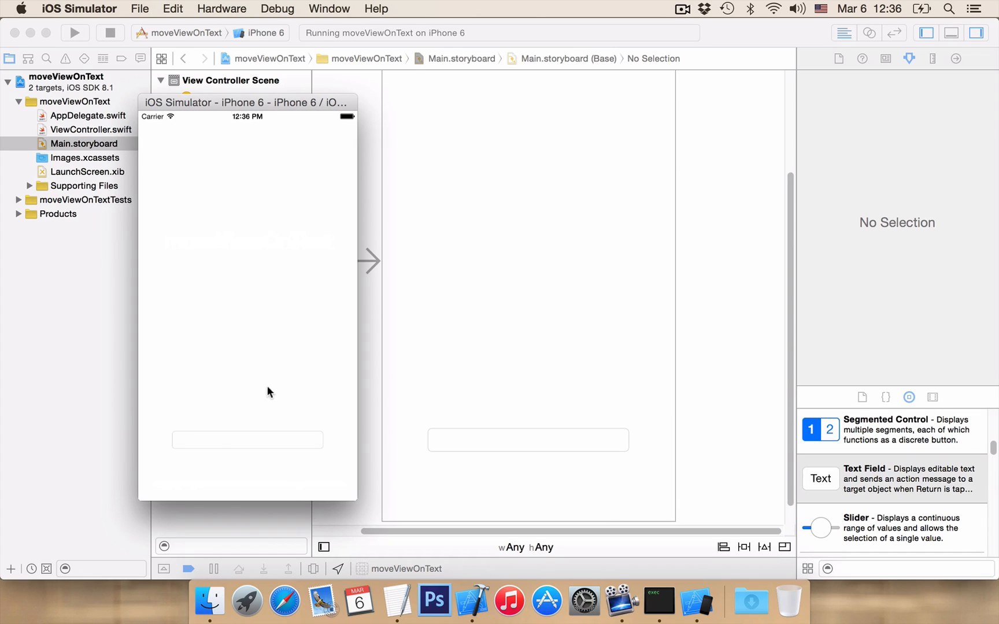
mouse_move(211, 448)
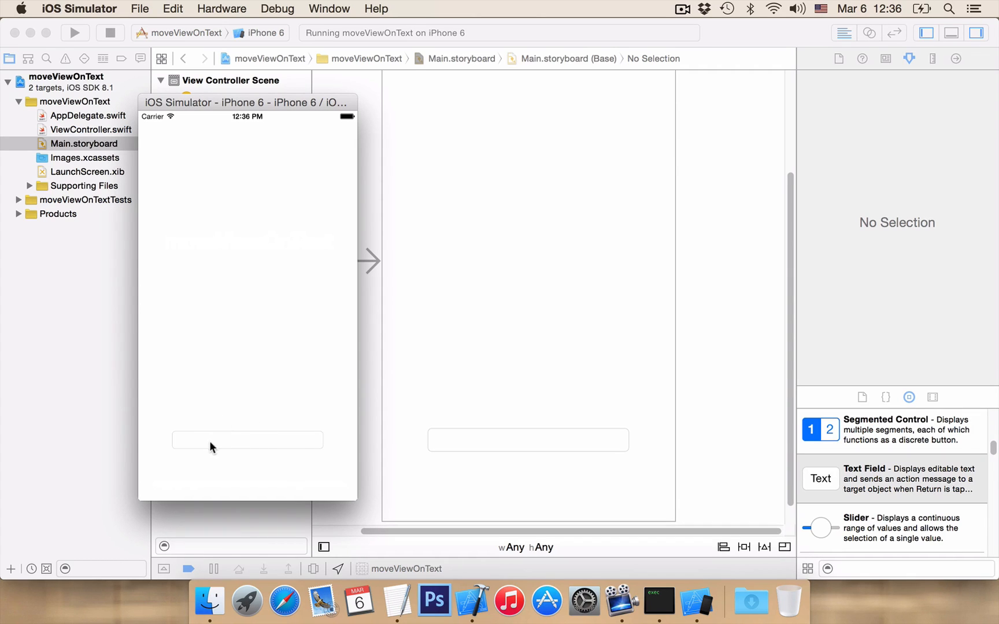
click(248, 439)
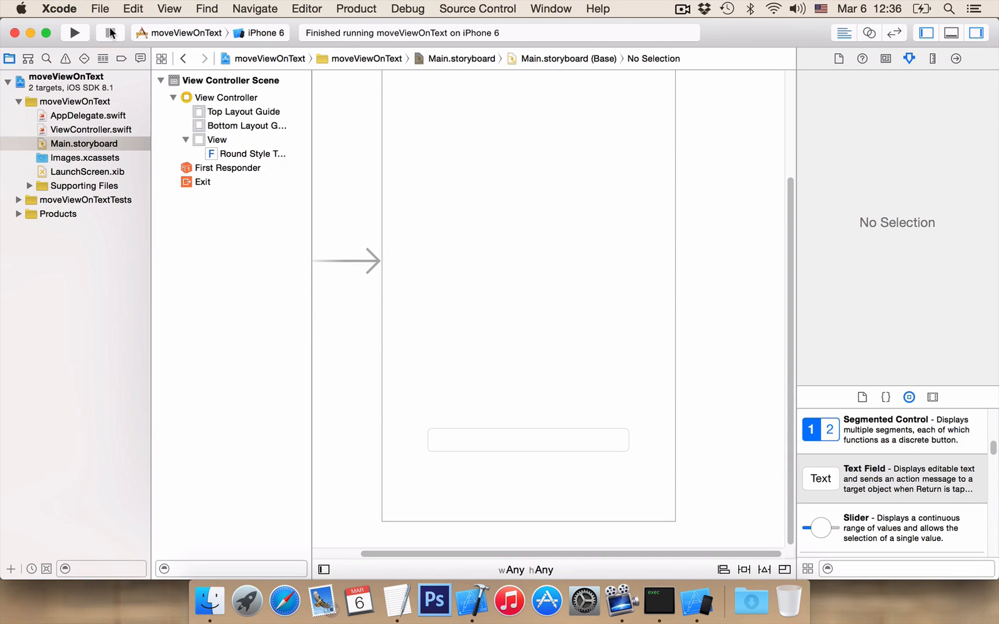
mouse_move(111, 33)
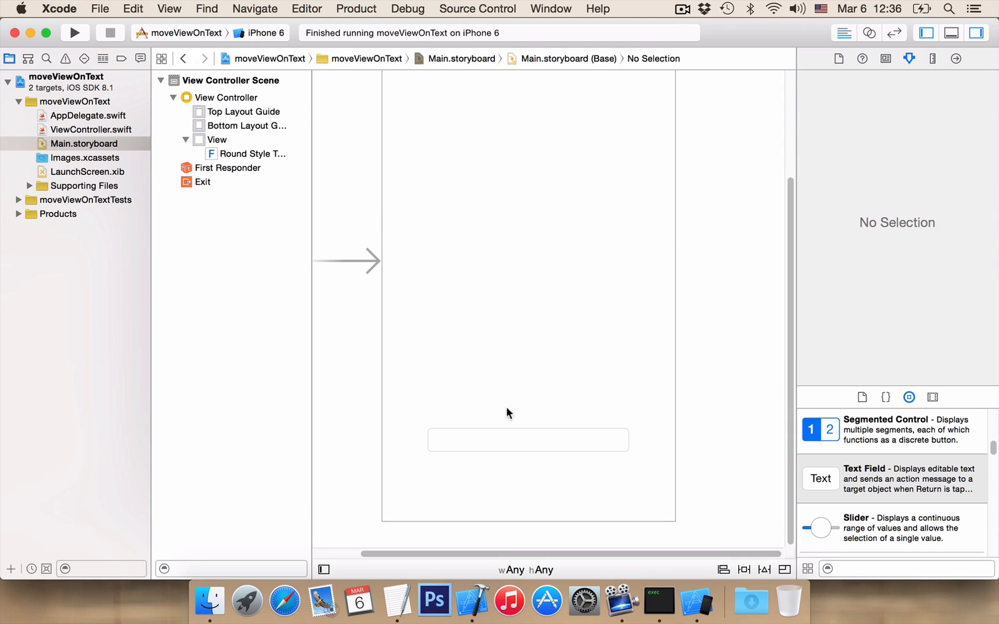
mouse_move(818, 102)
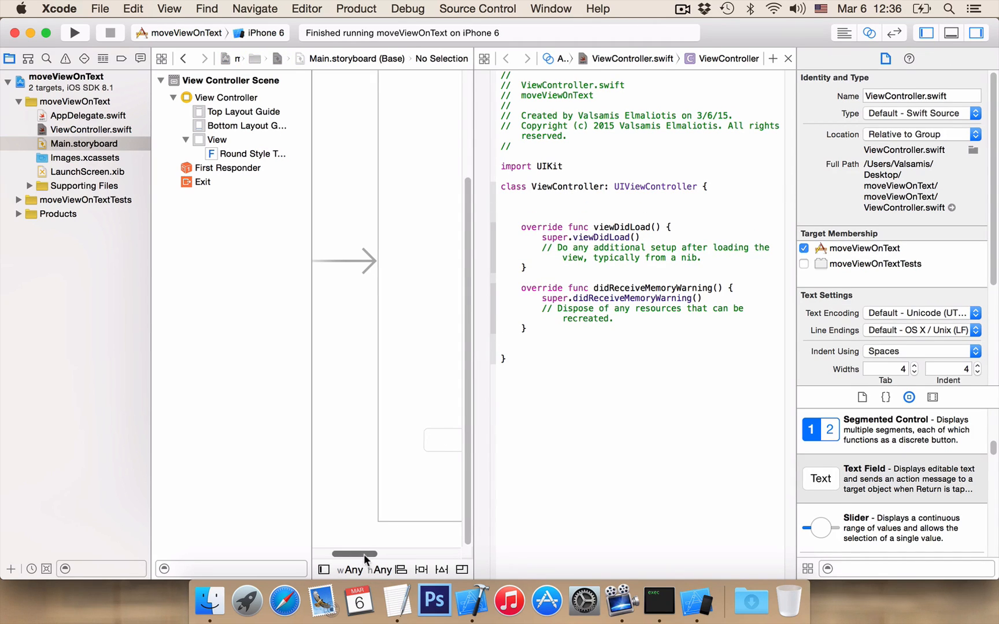
Step: Control-drag the bottom text field into the ViewController class to create outlet 'myTxt'
click(400, 441)
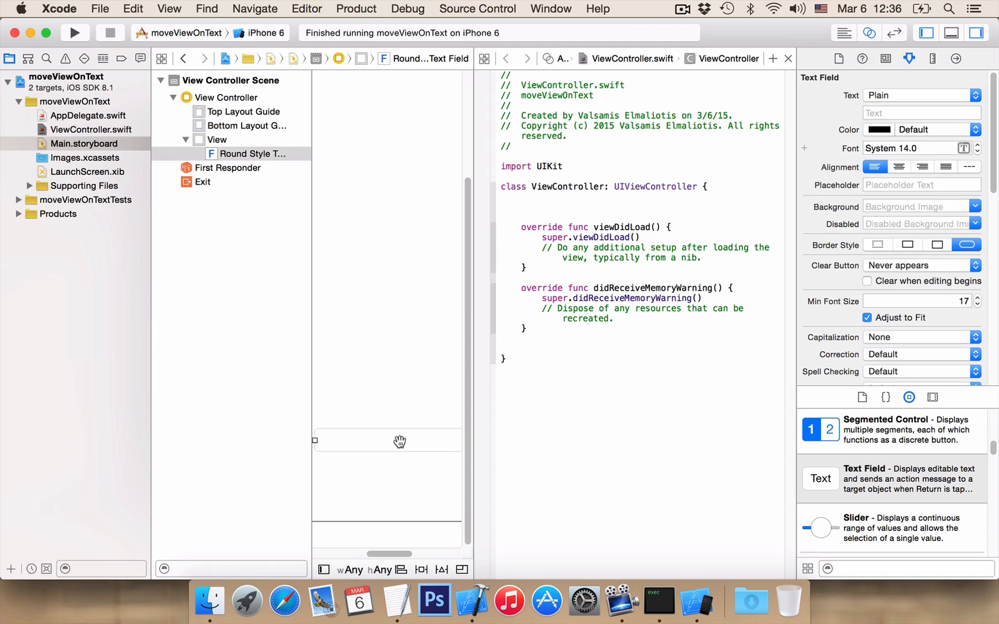
drag(350, 439, 539, 202)
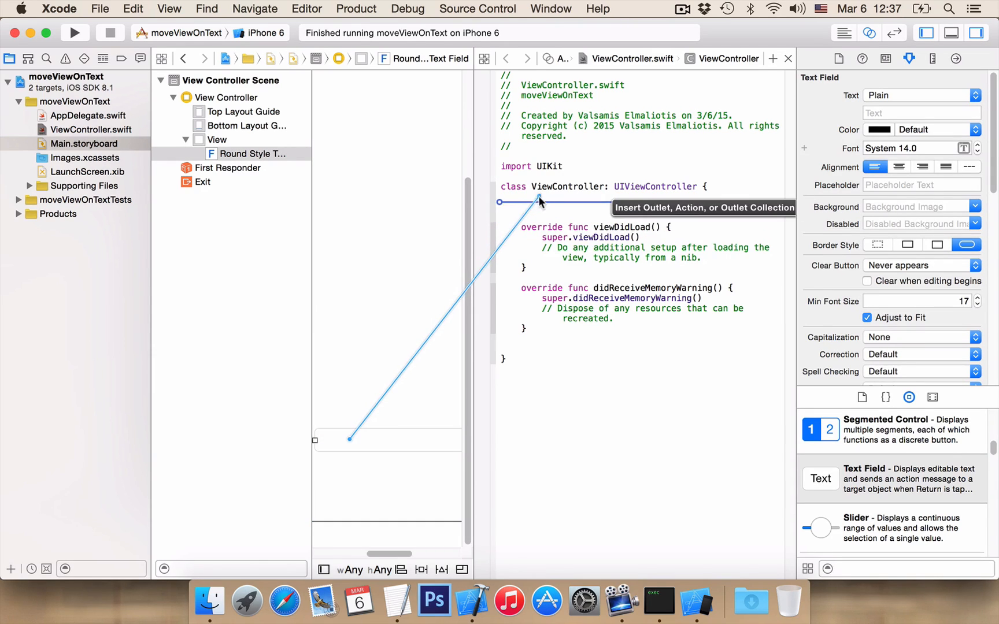
click(539, 202)
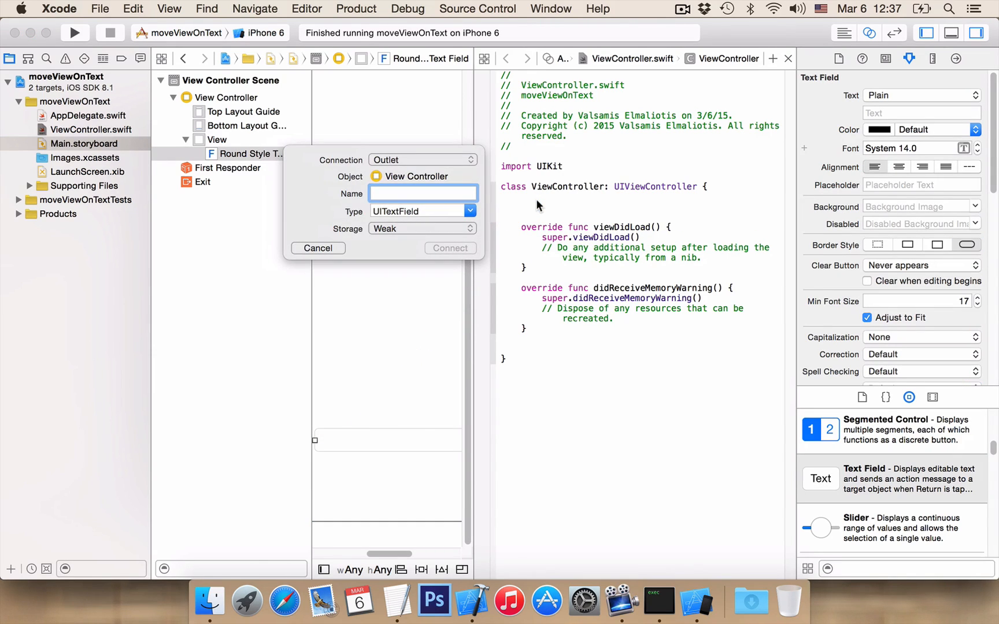
click(423, 193)
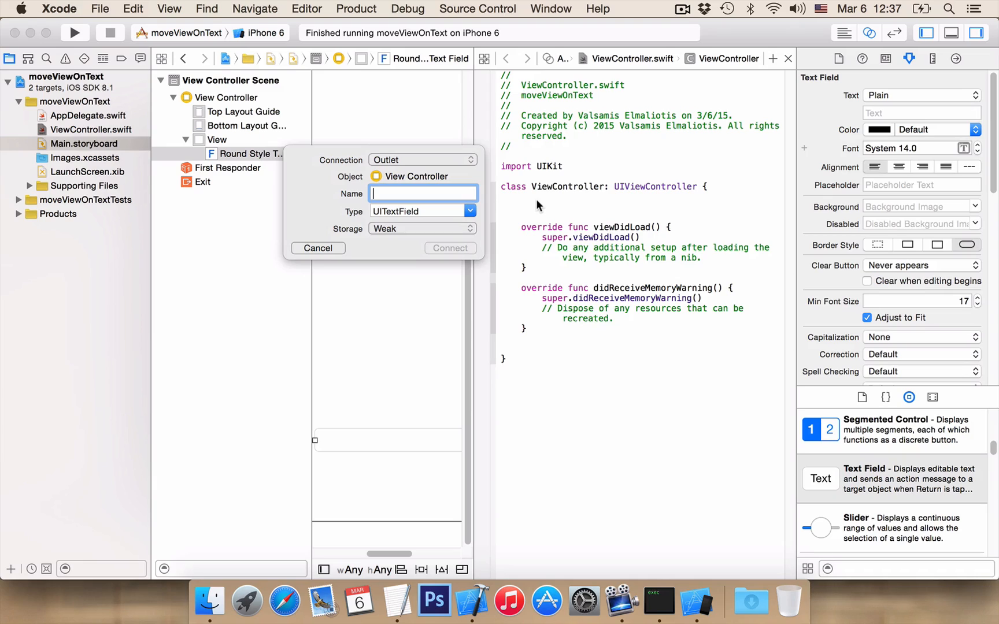
text(myTxt)
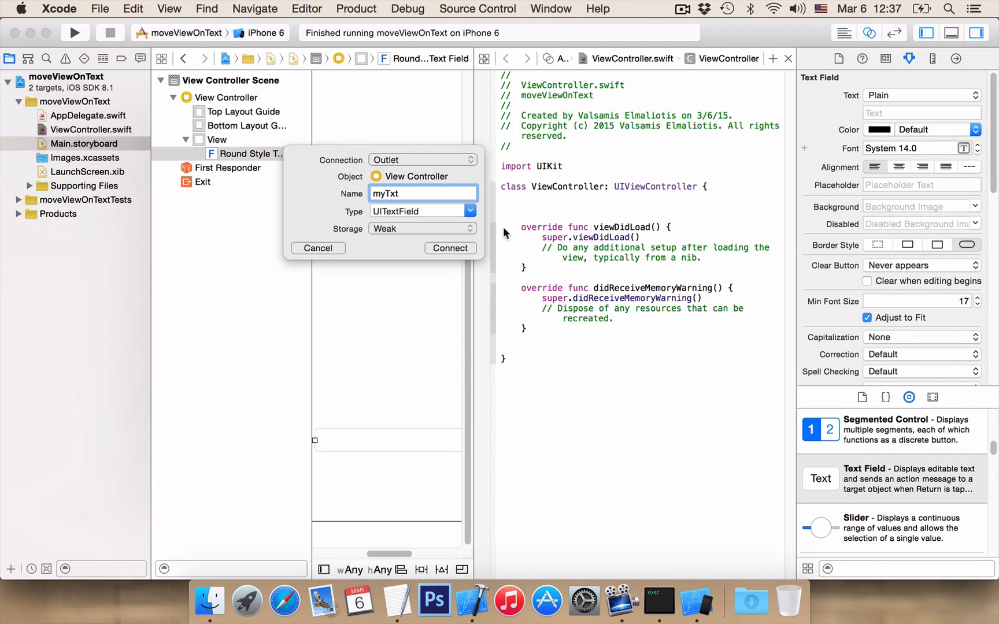
click(449, 248)
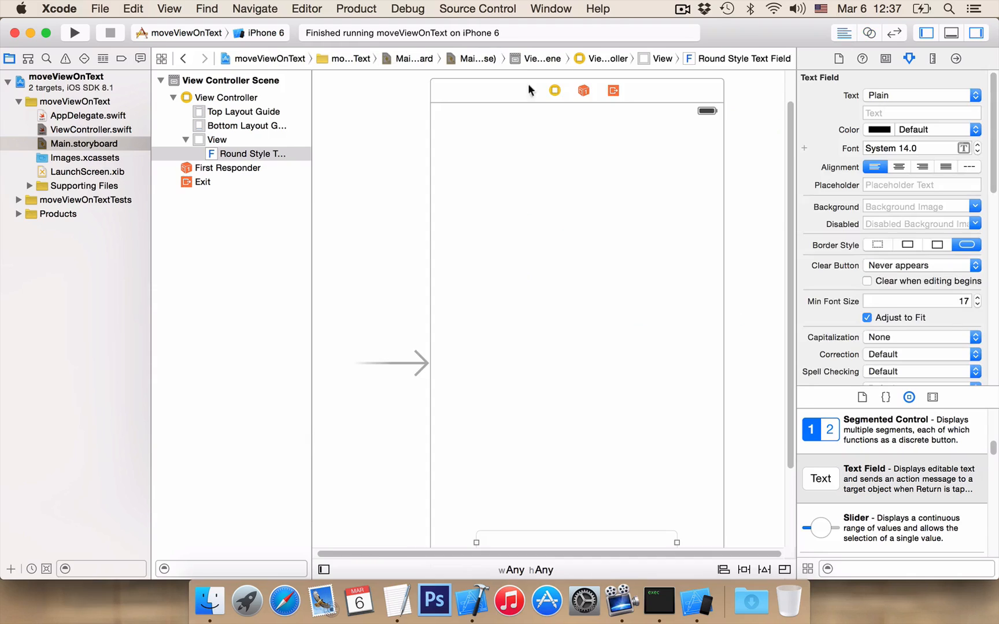
click(93, 129)
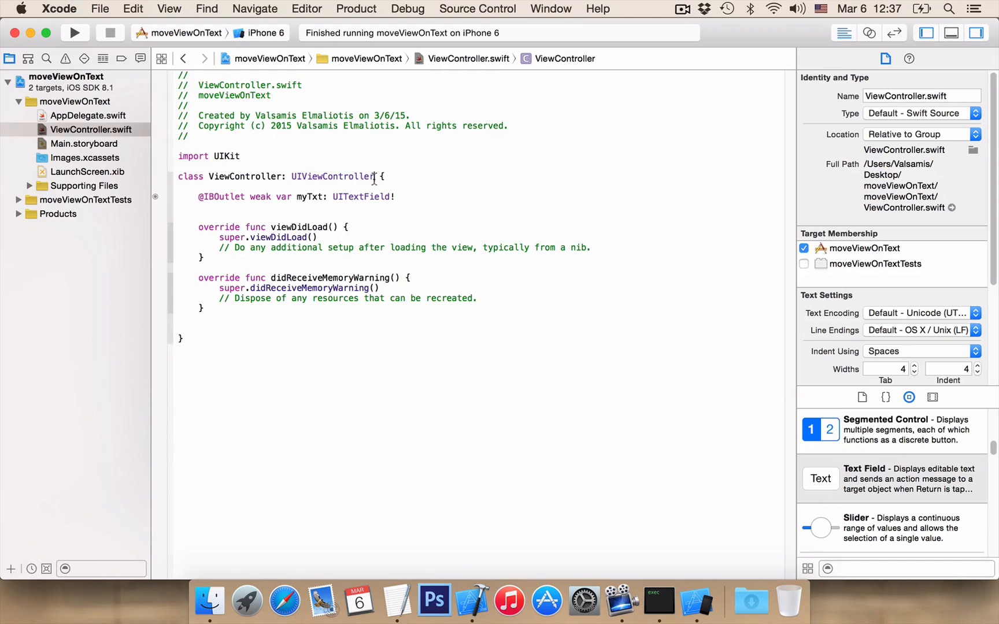
Step: Append ', UITextFieldDelegate' after UIViewController in the class declaration
text(,)
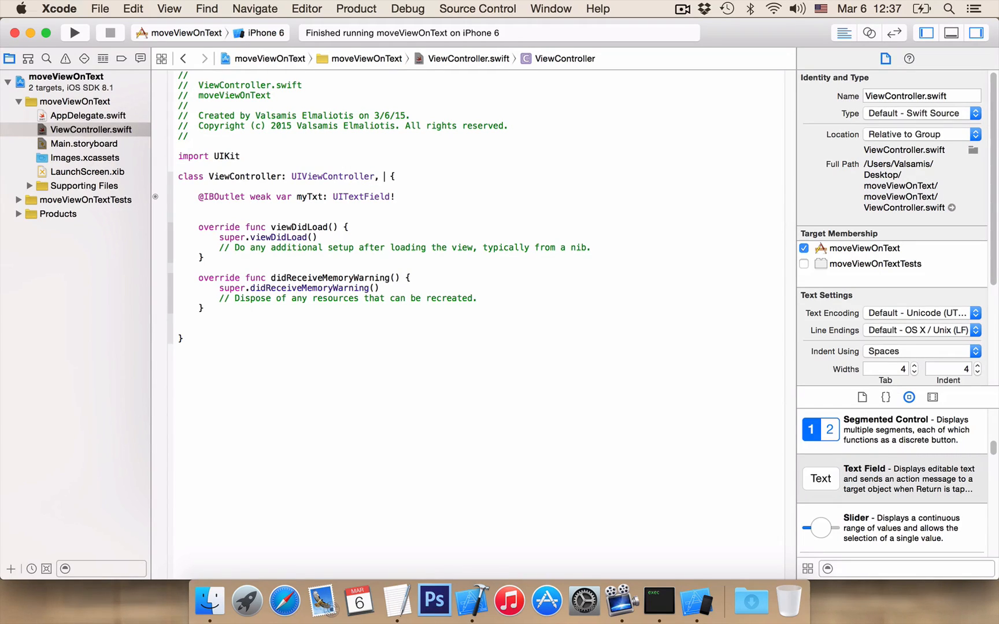
text(UIText)
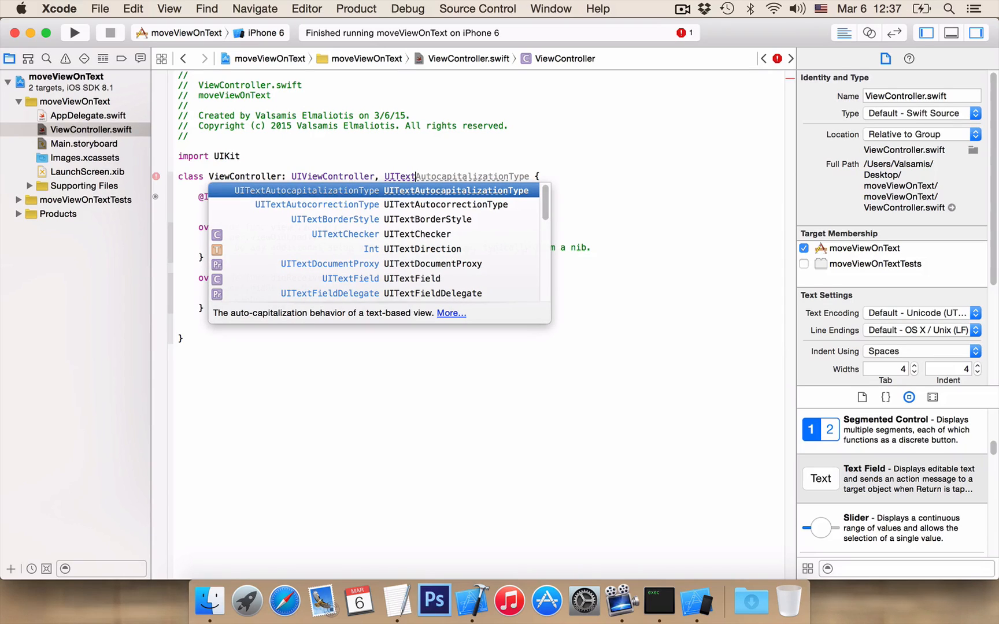
text(FieldDelegate)
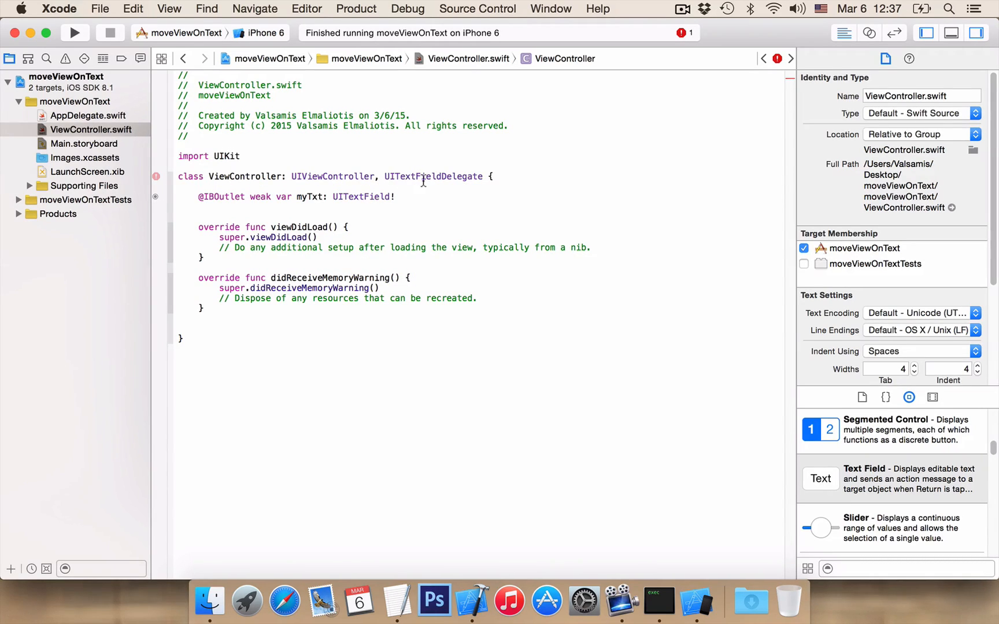
click(83, 144)
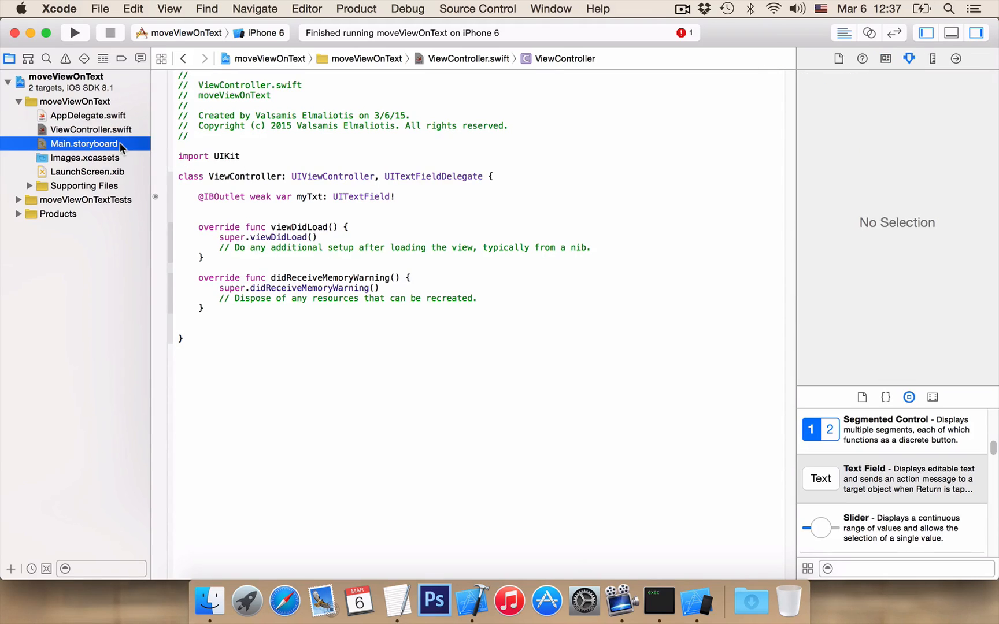
Step: In Main.storyboard, set the View Controller as the bottom text field's delegate
click(83, 143)
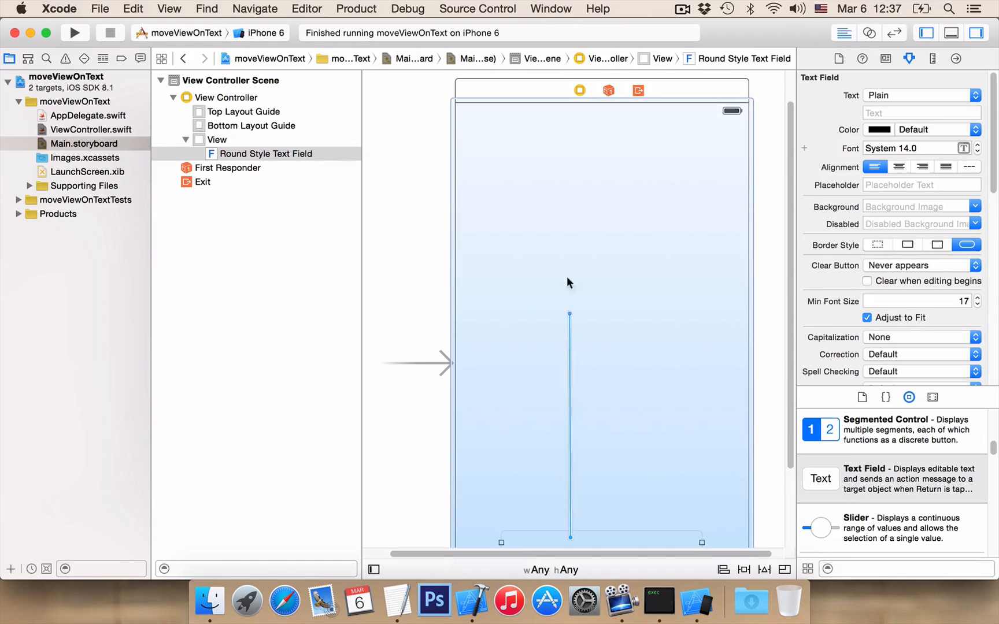
click(579, 89)
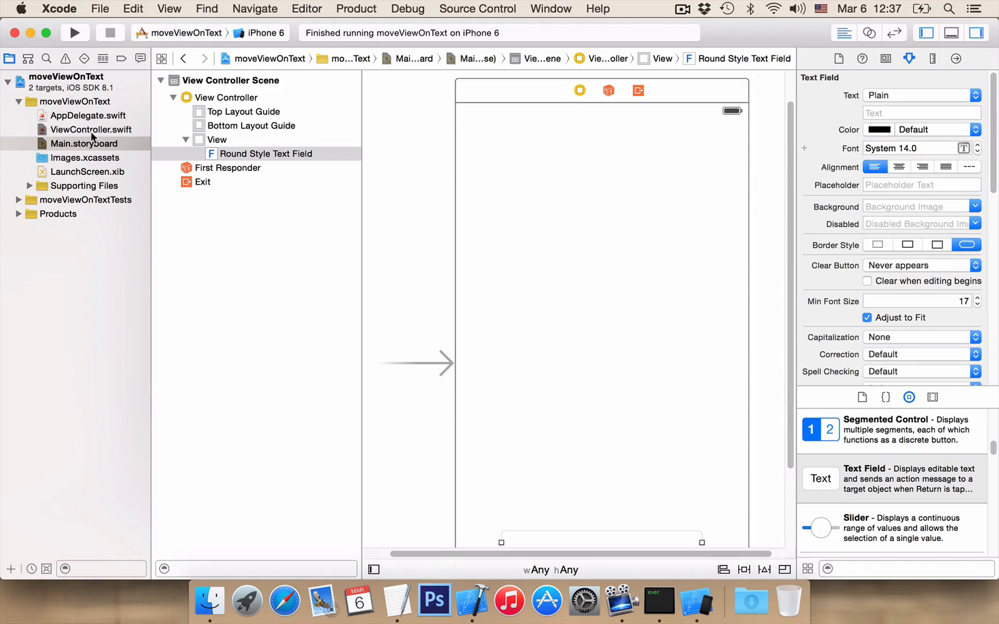
click(94, 129)
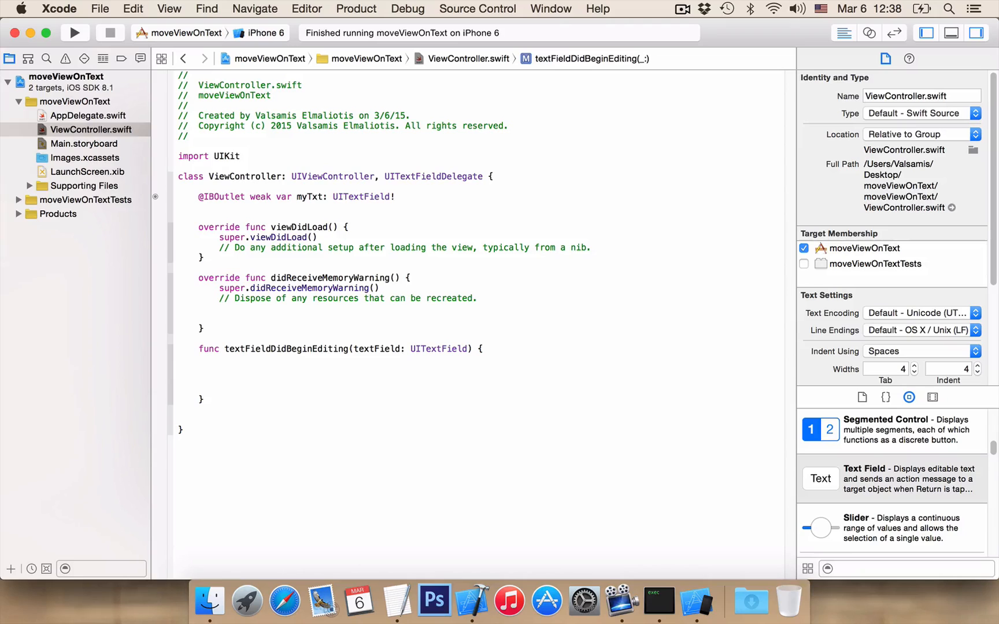
Step: Type 'UI' inside textFieldDidBeginEditing to insert a UIView.animateWithDuration call
text(UI)
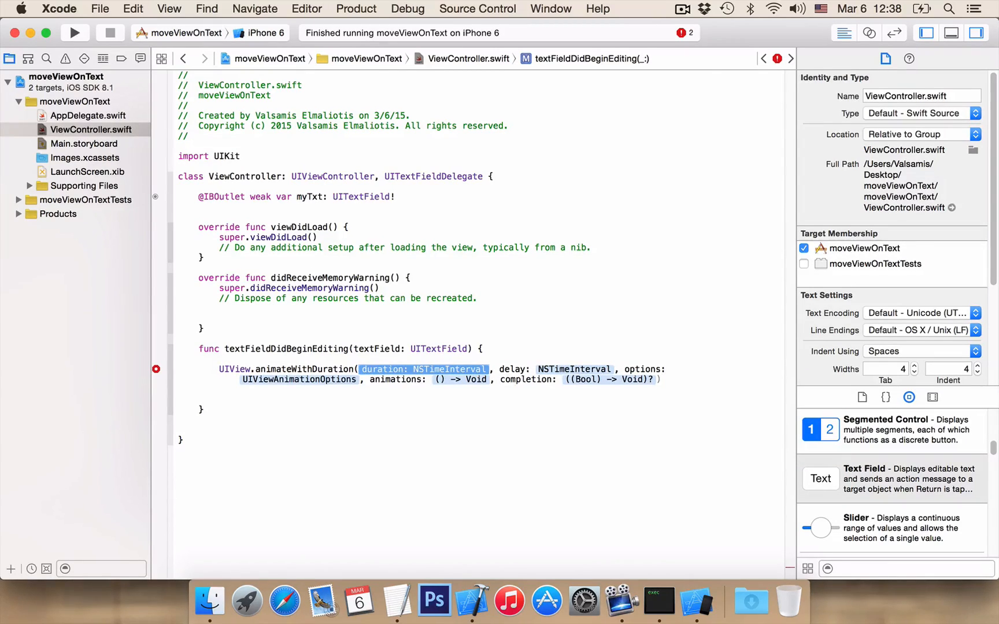
Step: Fill in duration 0.1, delay 0 and options .CurveLinear
text(0.1)
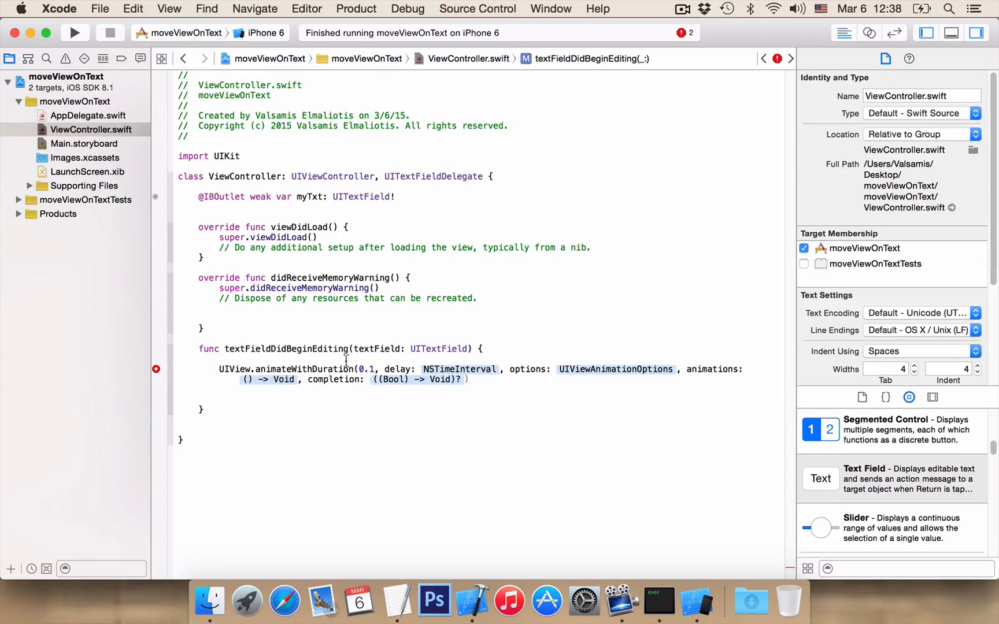
double_click(457, 368)
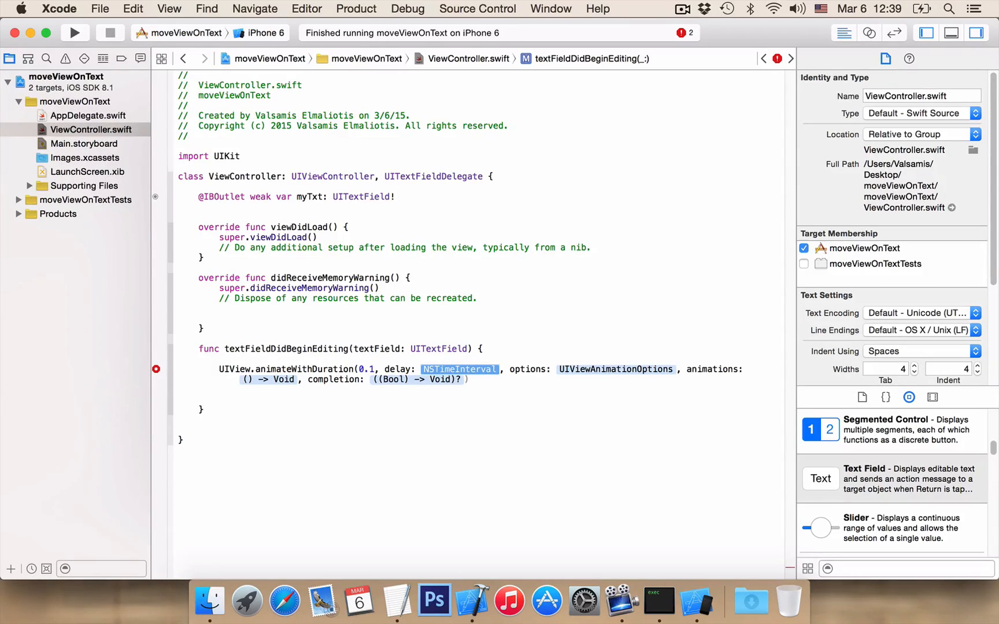
text(0)
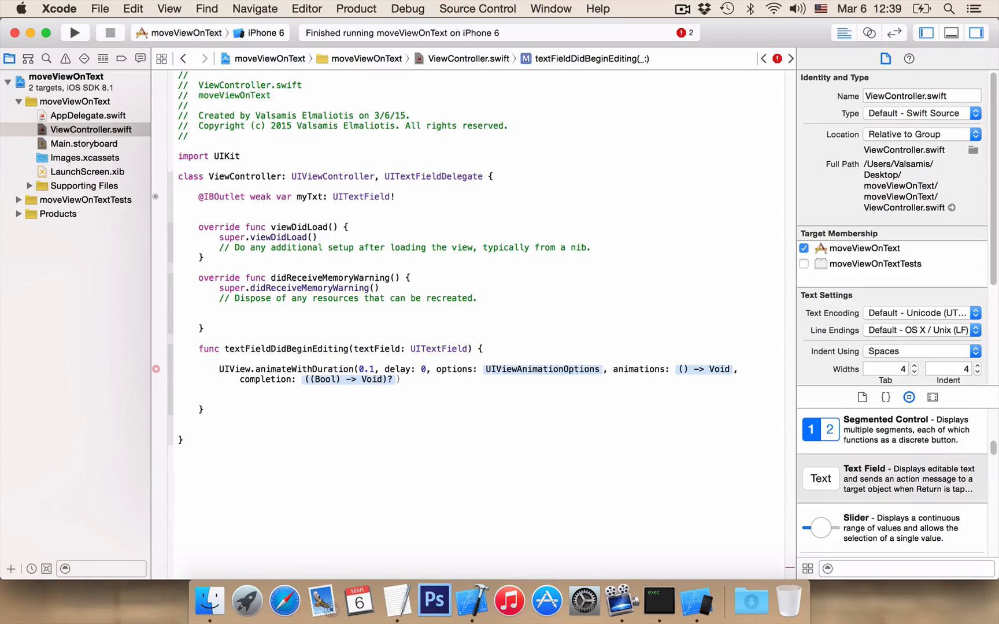
double_click(543, 369)
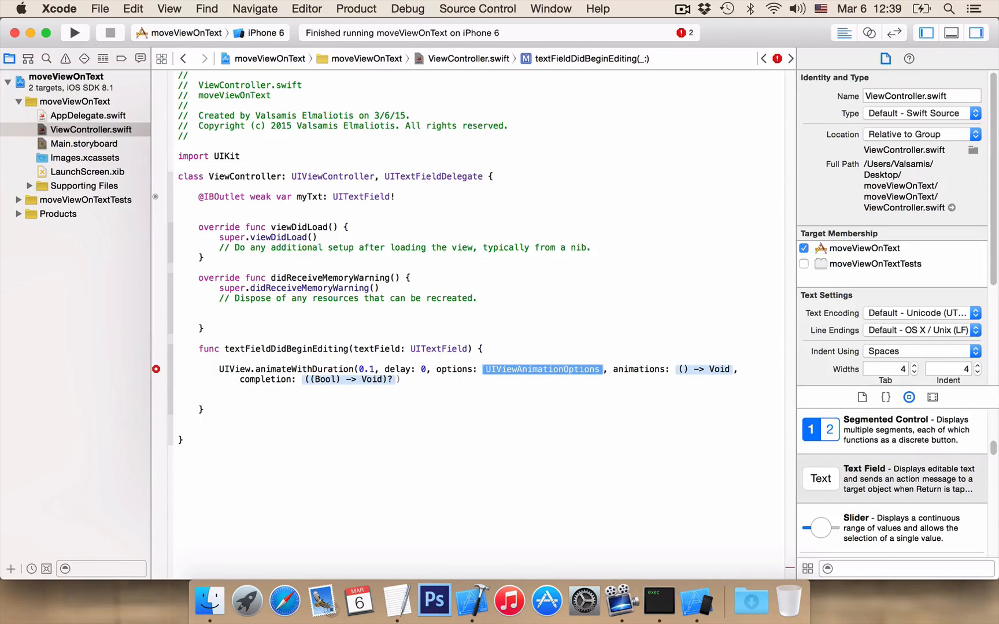
text(.Curve)
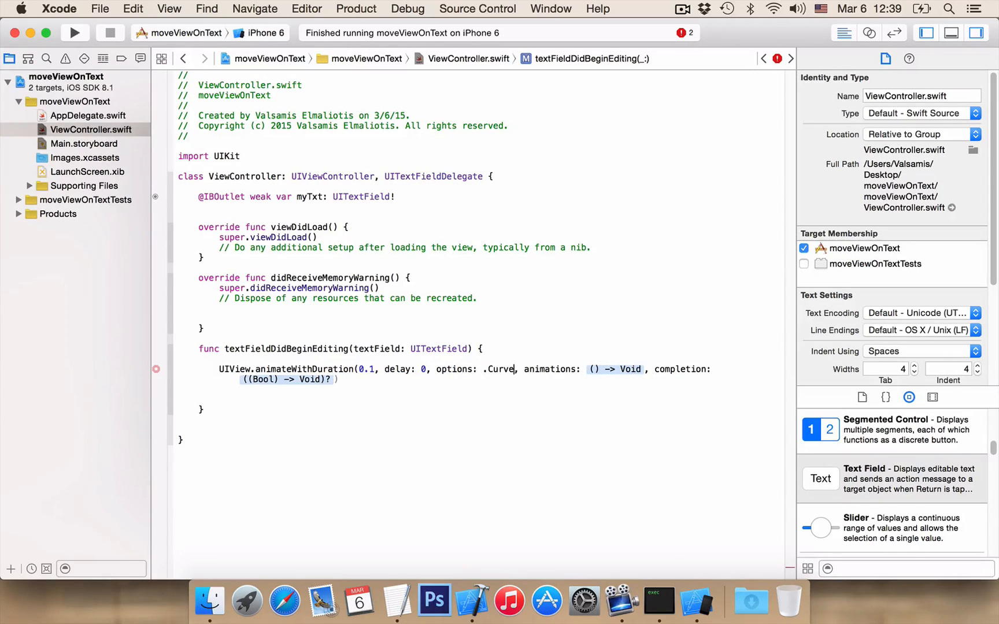
text(Linear)
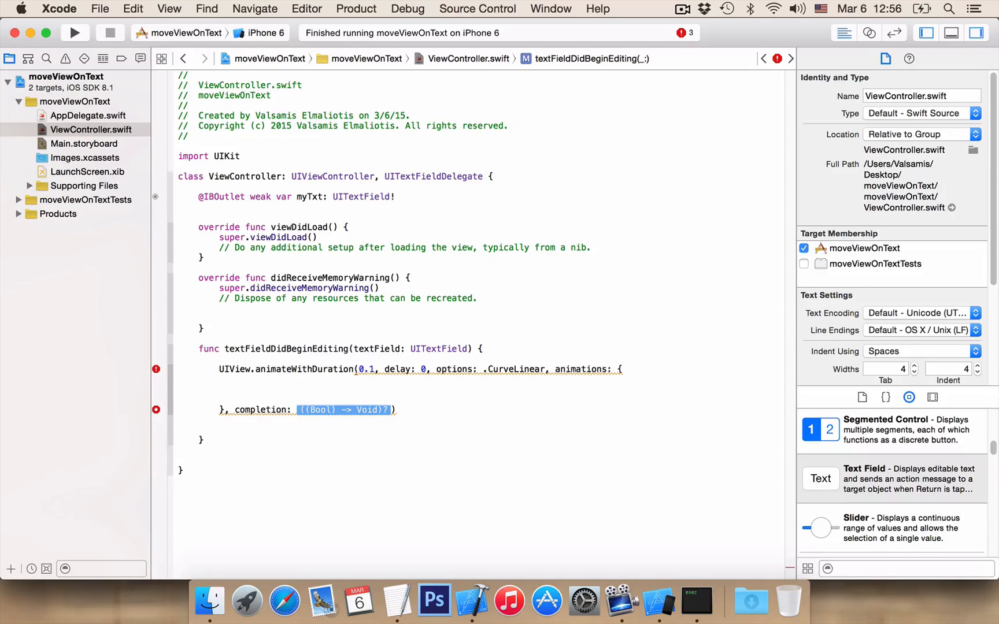
Step: Expand the animations and completion closures, giving completion a (finished: Bool) parameter
text({})
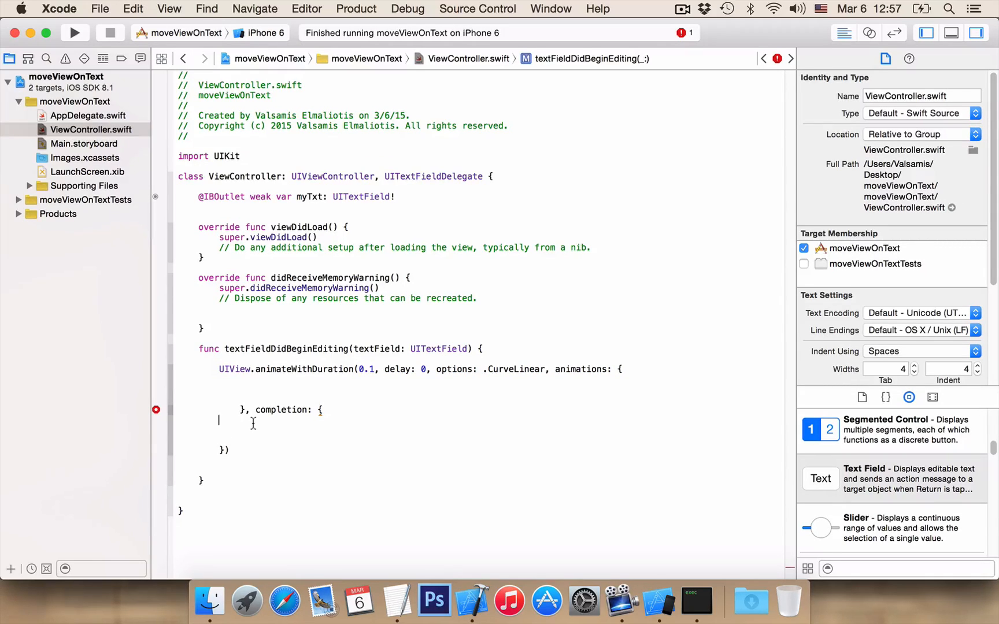
text(())
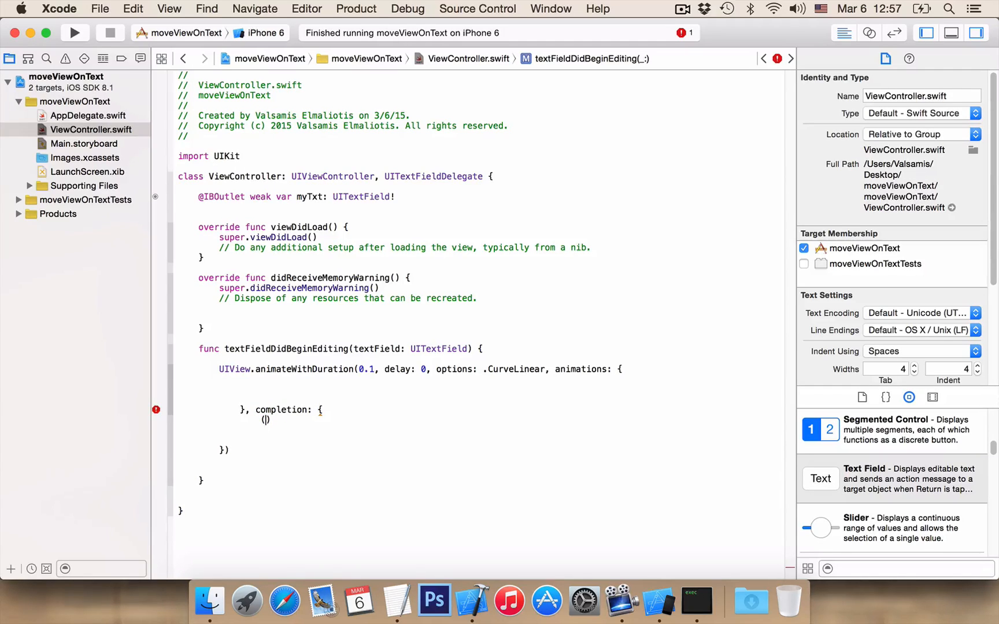
text(finished:)
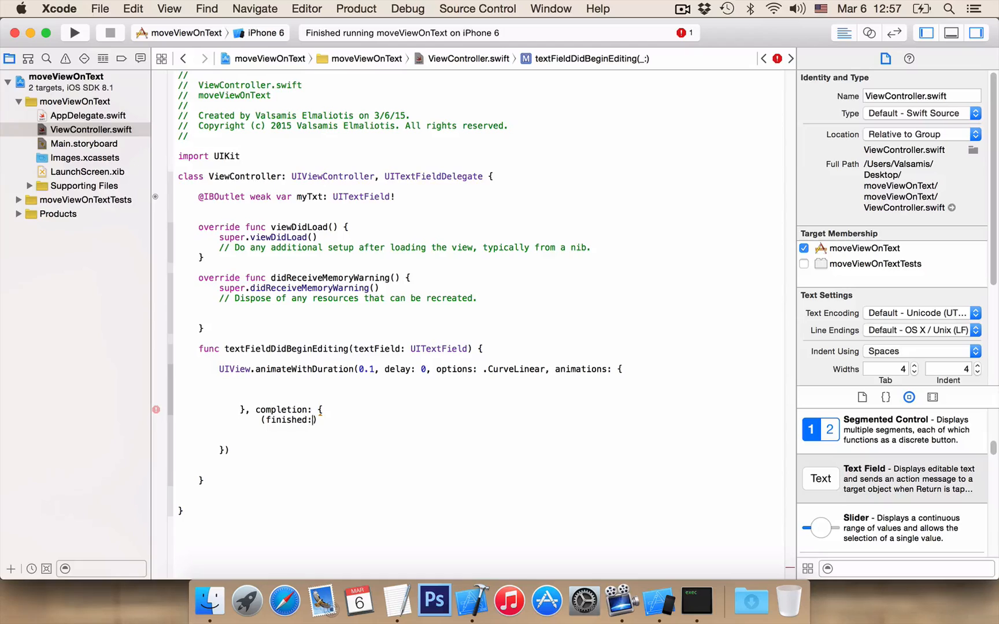
text(Bool)
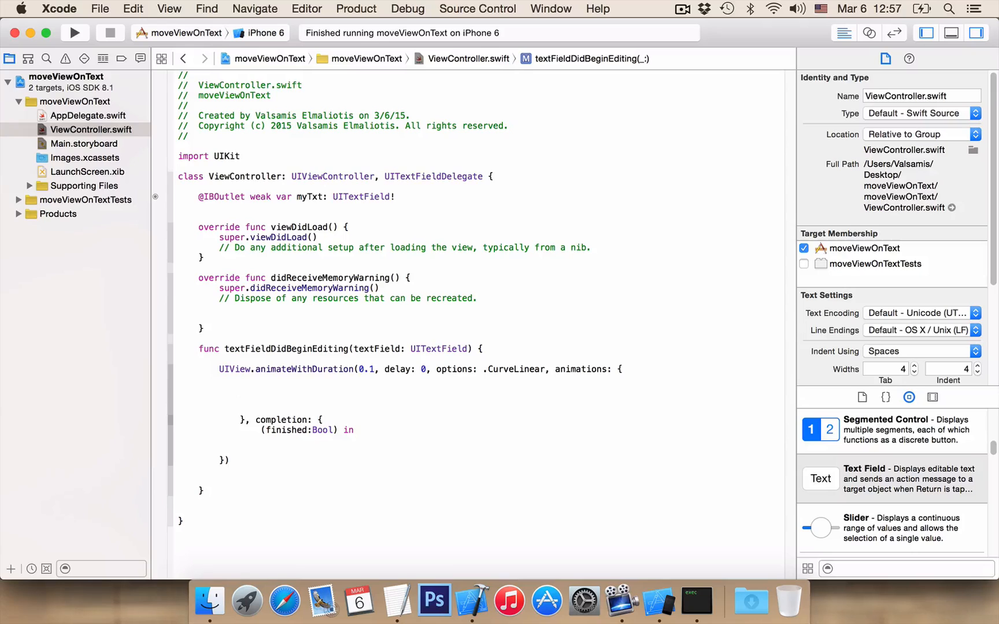
text(self.view.center)
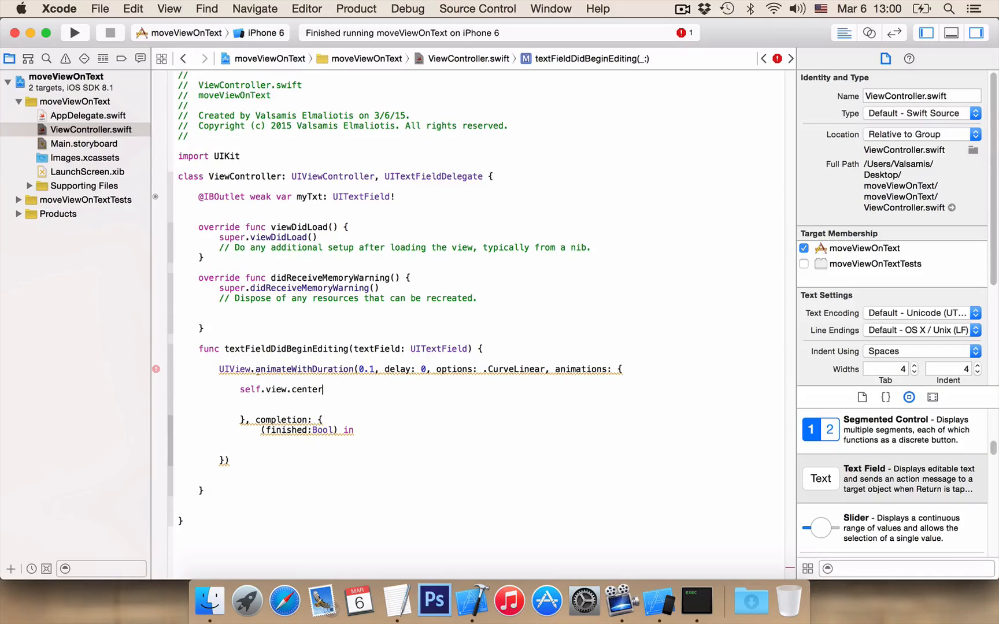
Step: Set self.view.center to CGPointMake(frame width / 2, frame height / 2 - 200)
text(=)
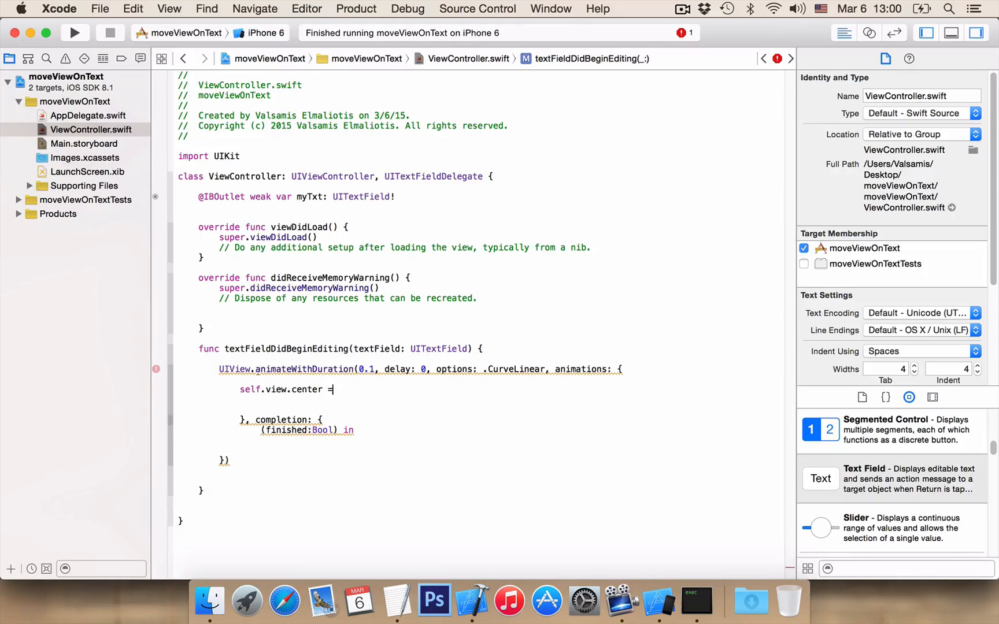
text(CGPointMake(x: CGFloat, y: CGFloat)
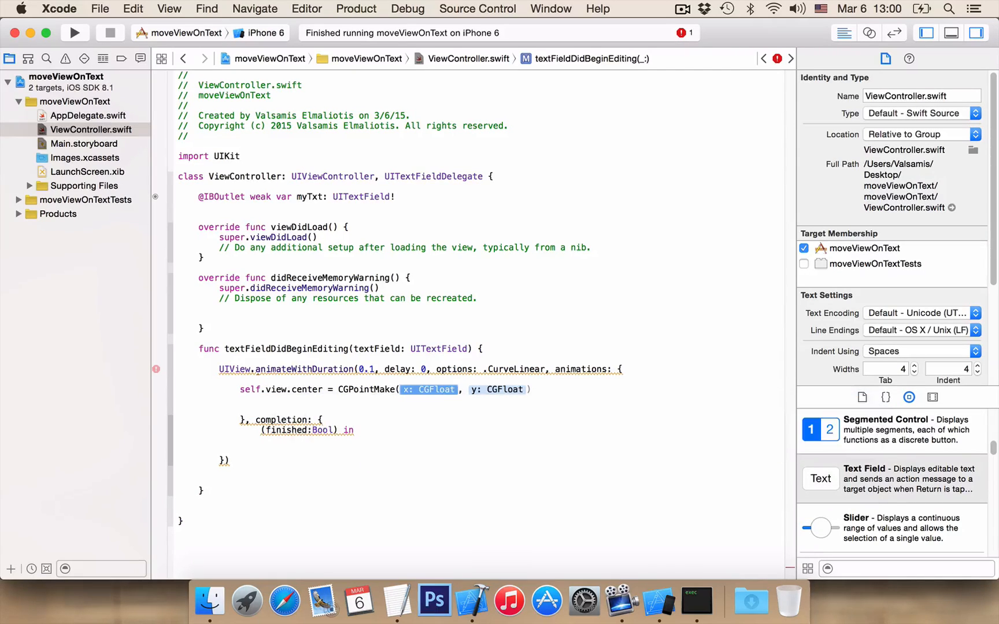
text(s)
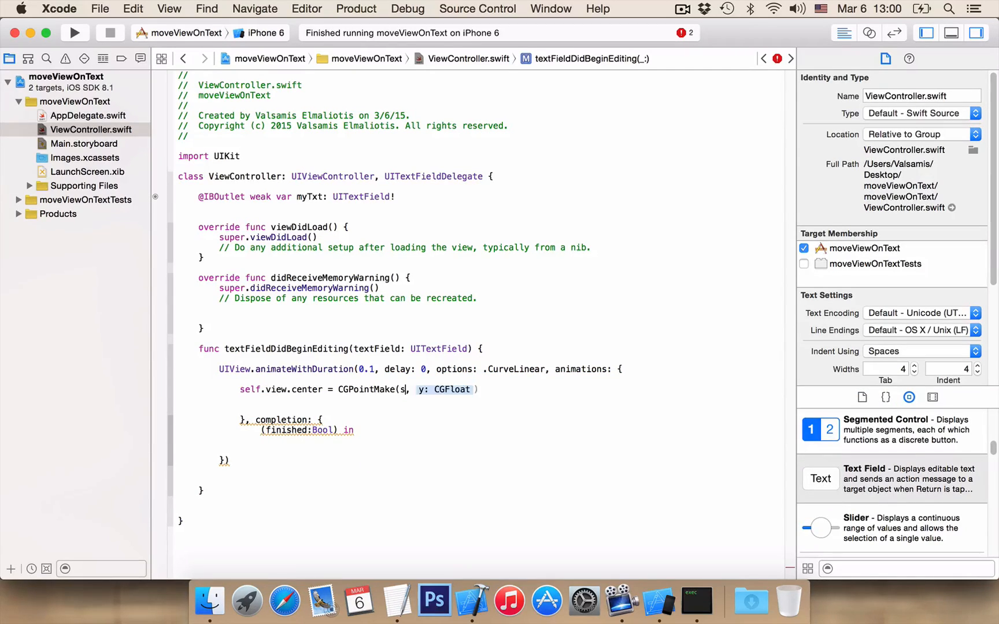
text(elf.view)
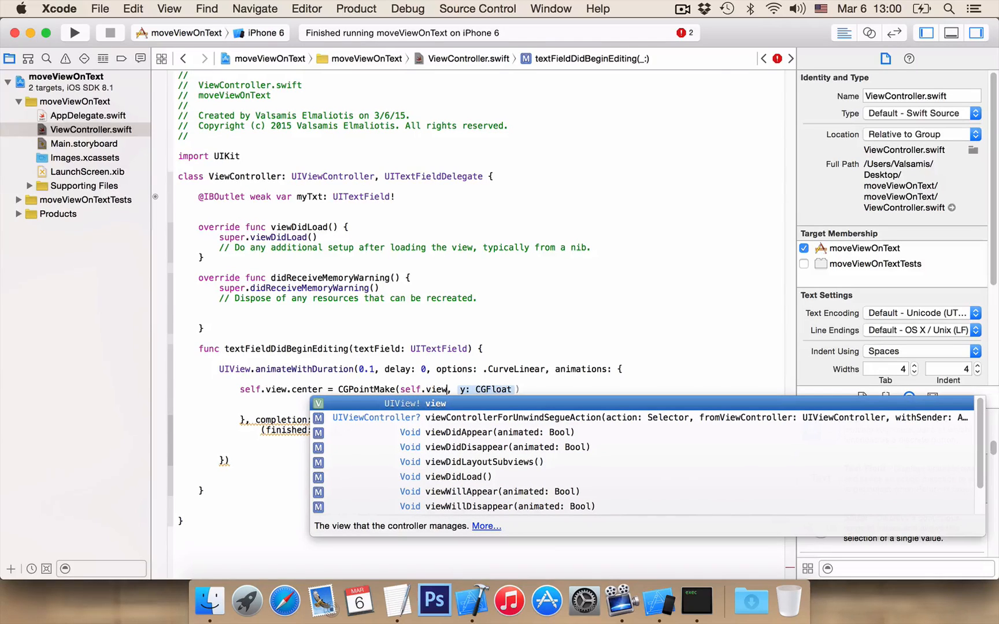
text(frame)
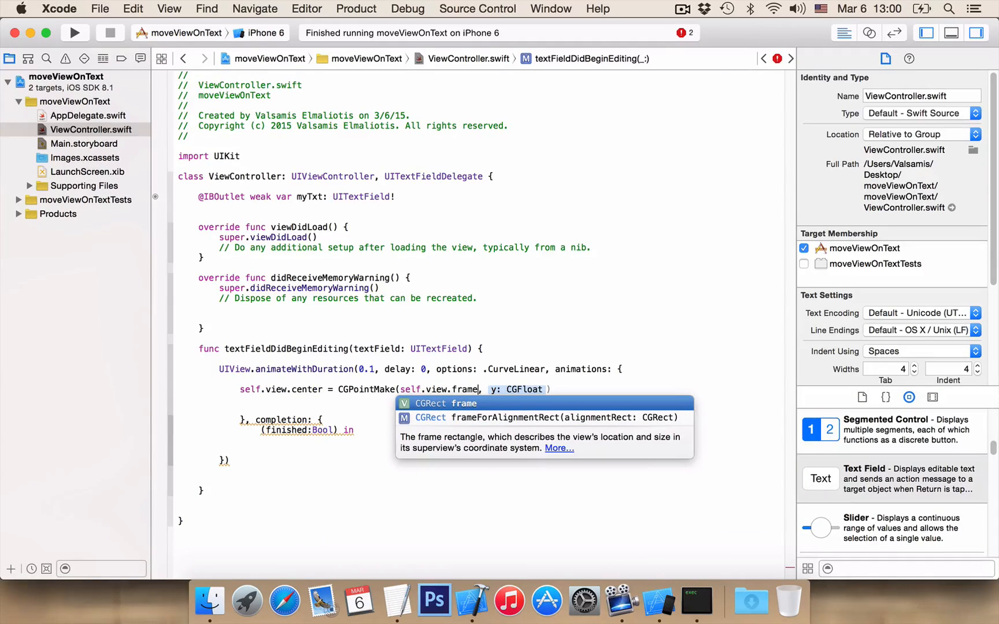
text(.size.width)
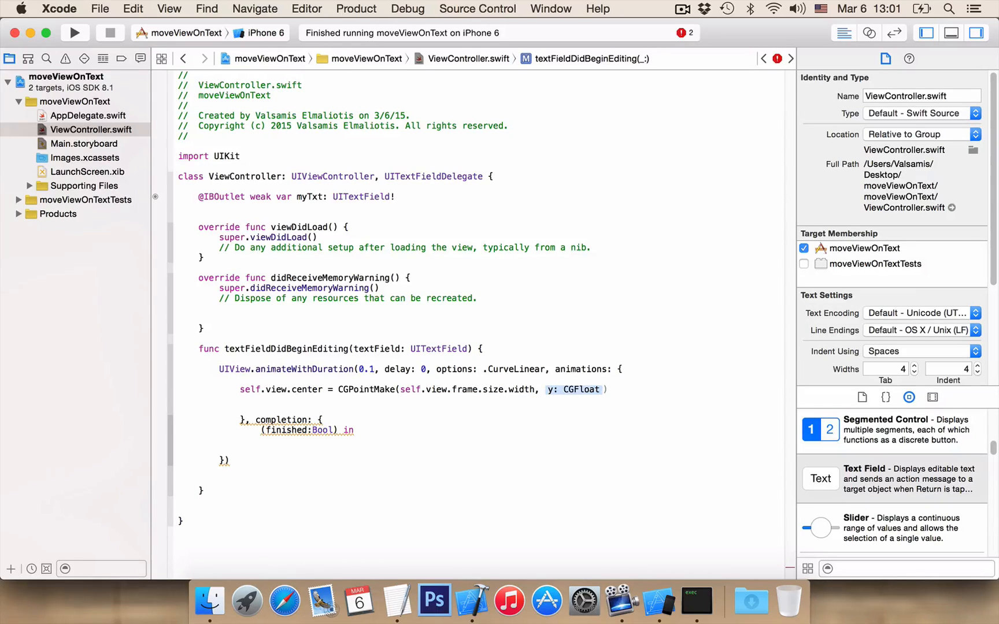
text(/ 2)
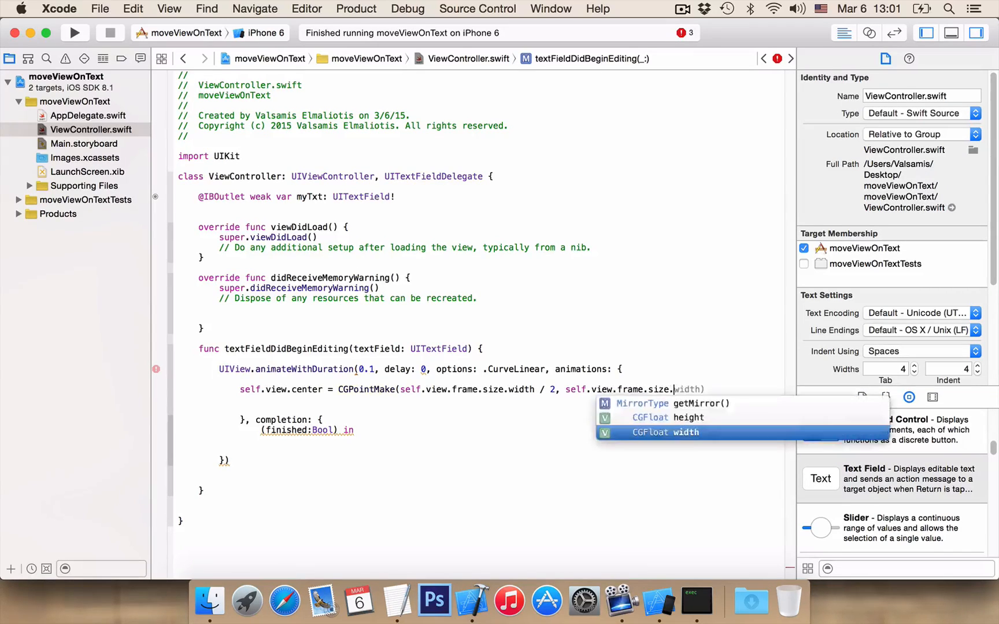
click(686, 417)
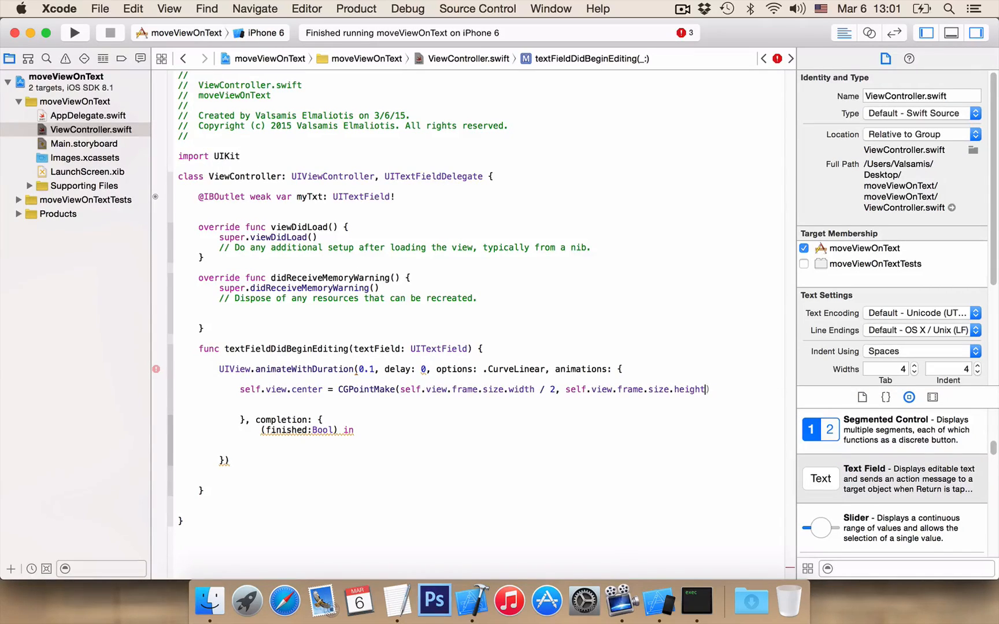
text(/ 2)
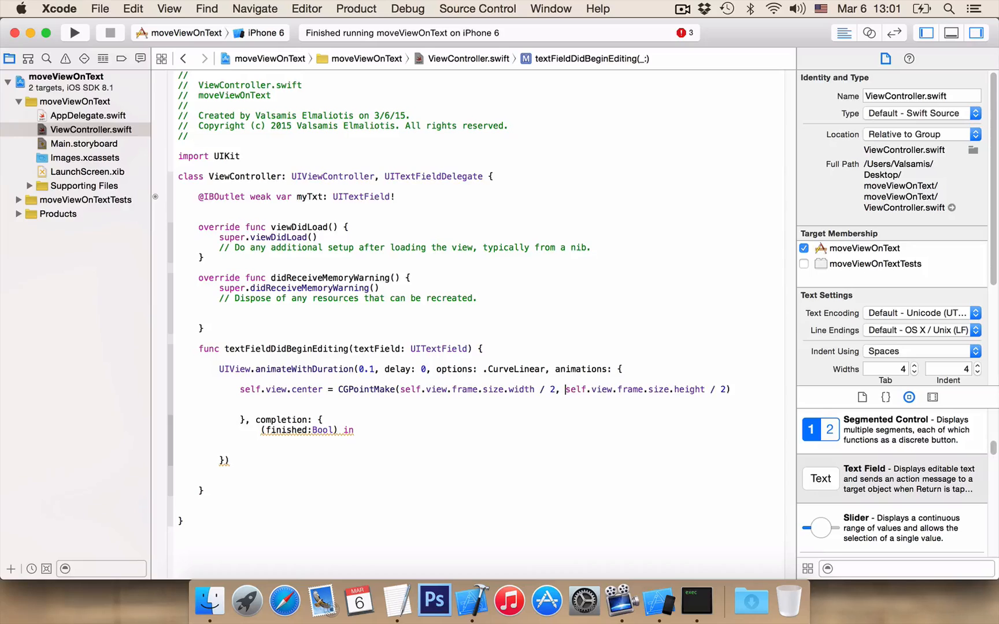
text(()
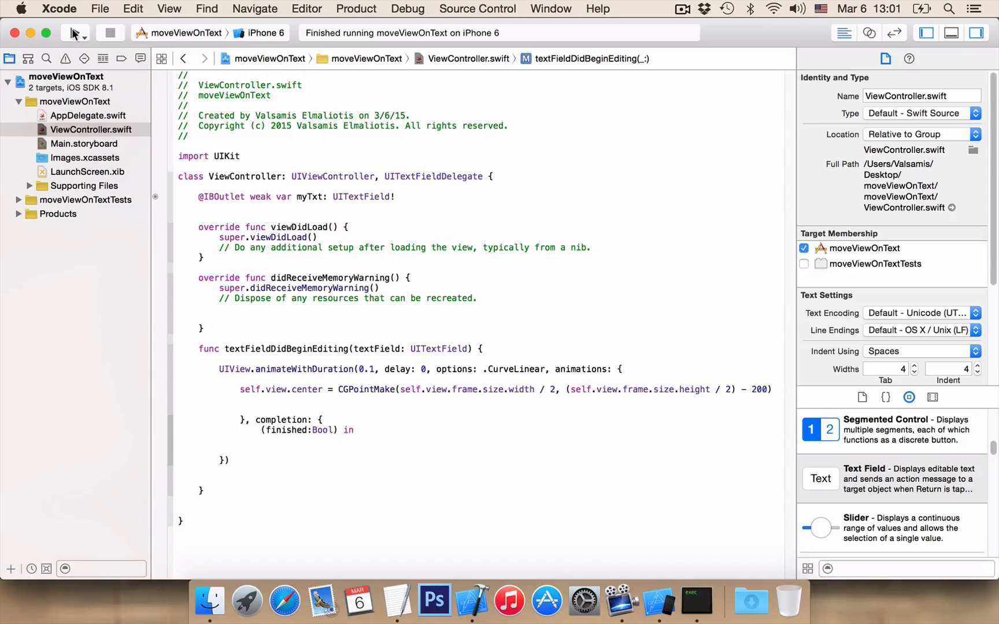
Step: Run the app, tap the bottom text field to watch the view rise, then stop
click(91, 32)
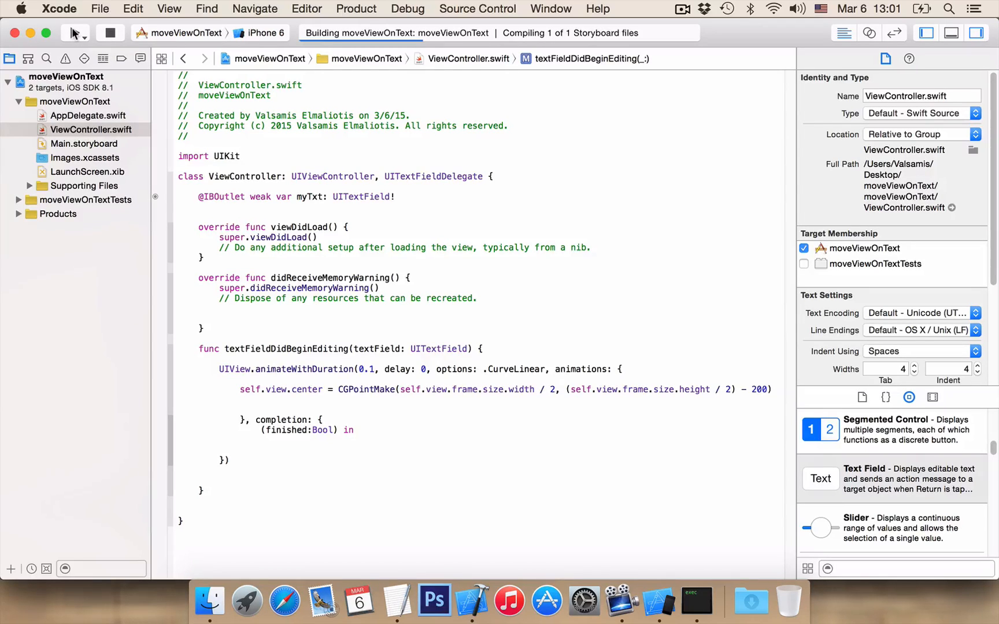
click(75, 32)
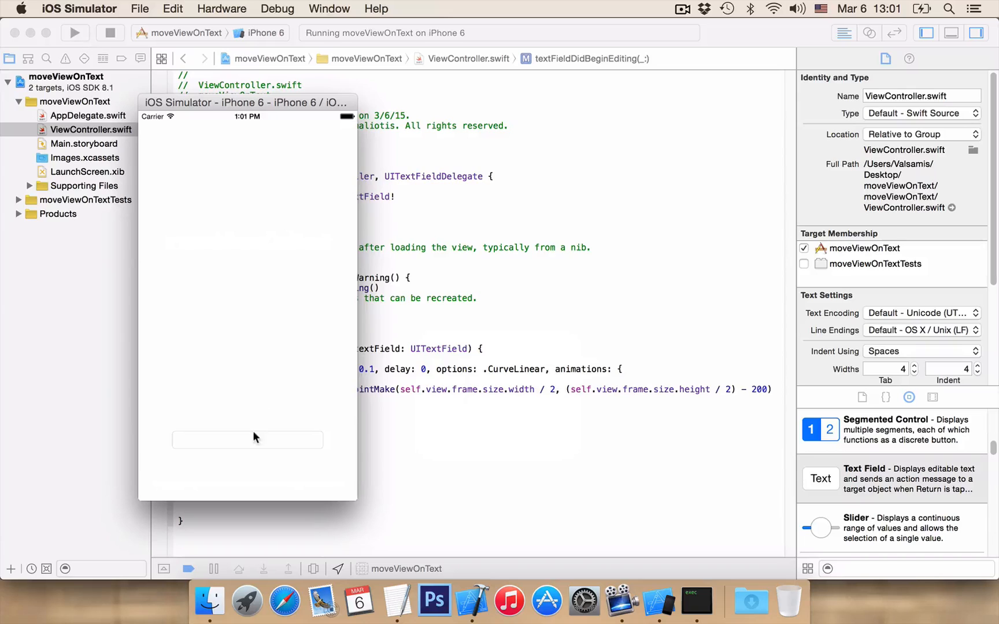
mouse_move(249, 445)
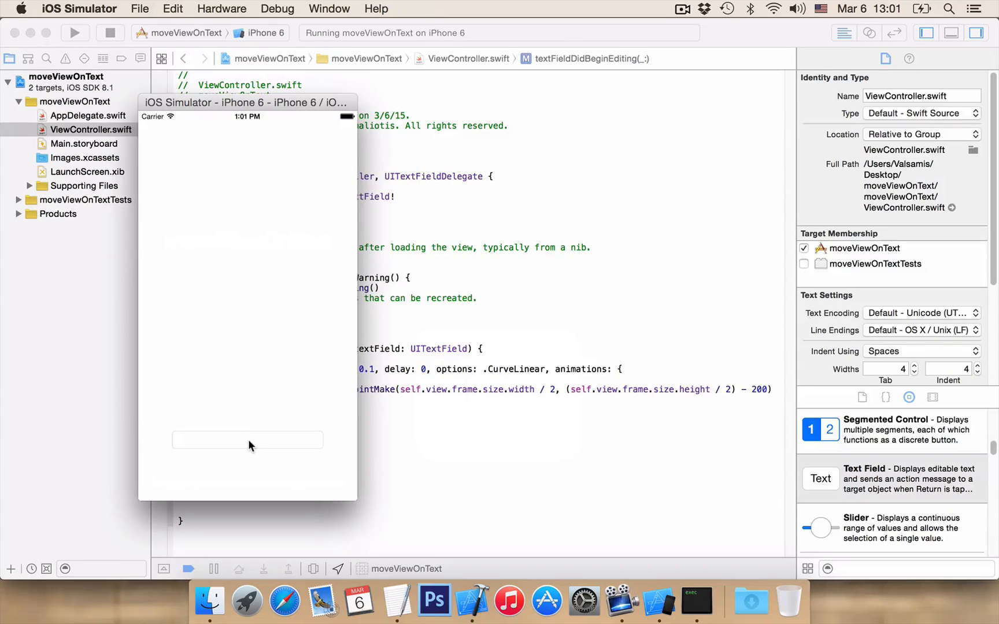
click(248, 439)
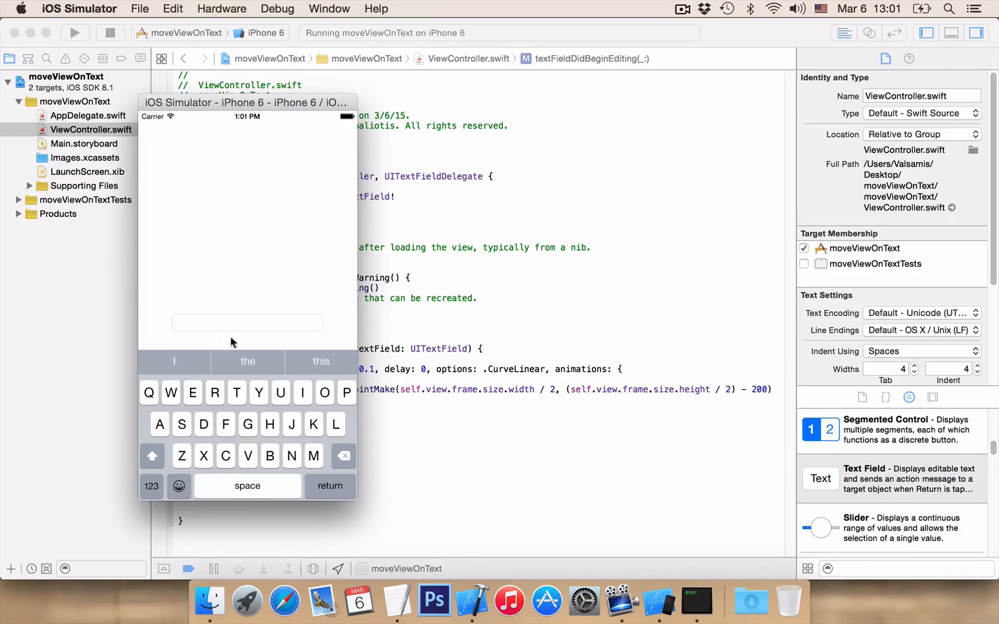
click(111, 32)
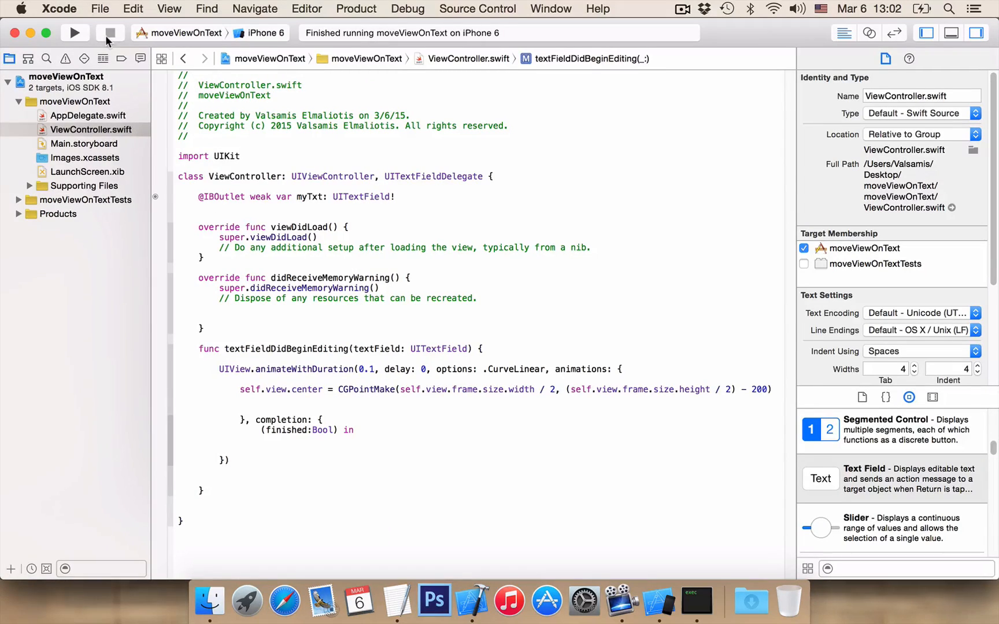
Step: Below didReceiveMemoryWarning, write textFieldShouldReturn calling myTxt.resignFirstResponder() and returning true
click(210, 327)
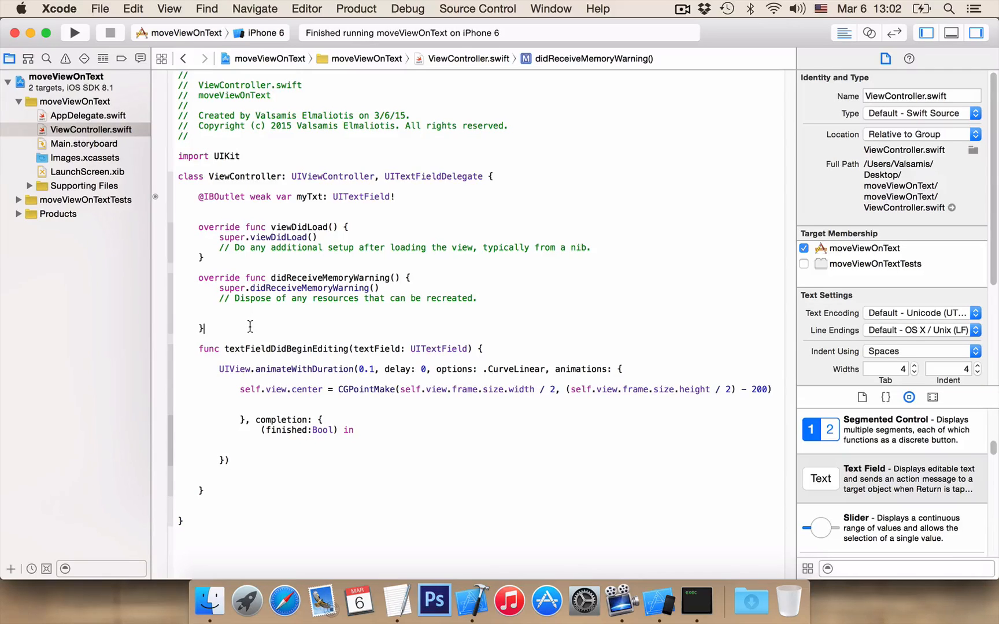
key(return)
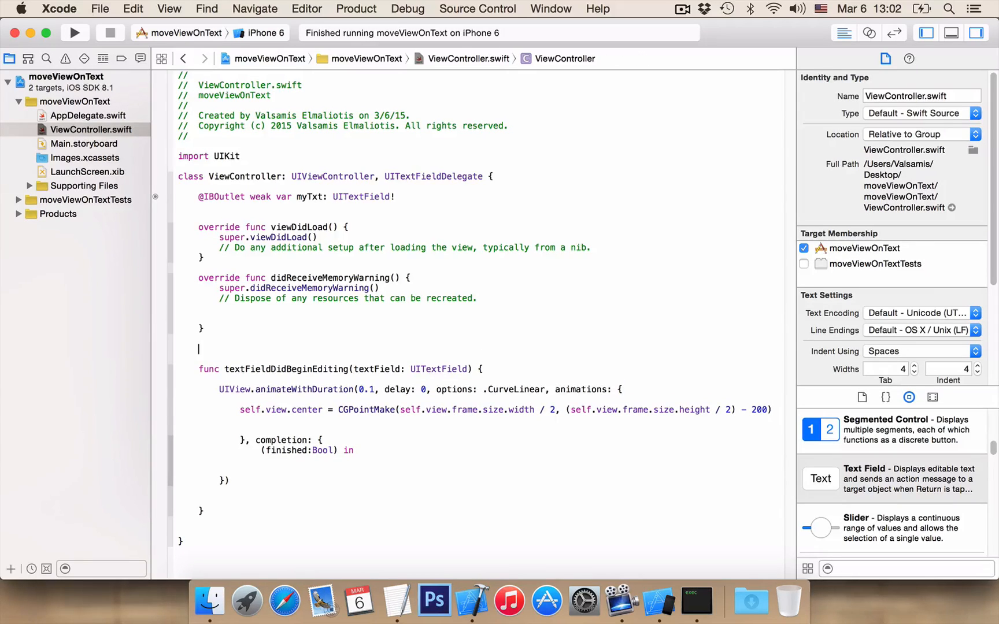
text(textFieldShouldReturn(textField: UITextField) -> Bool {)
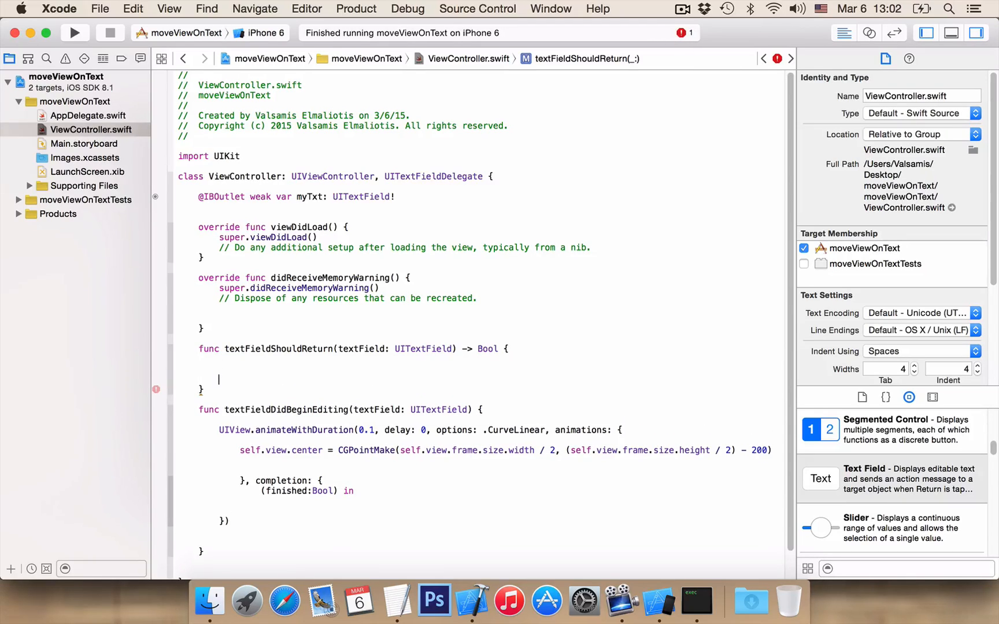
text(myTxt)
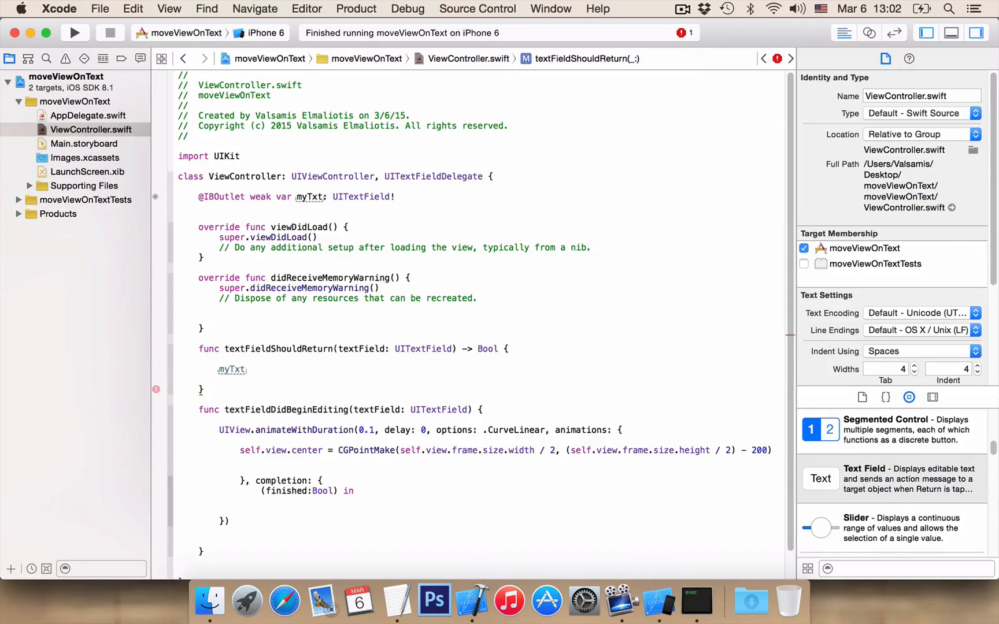
text(.resignFirstResponder()
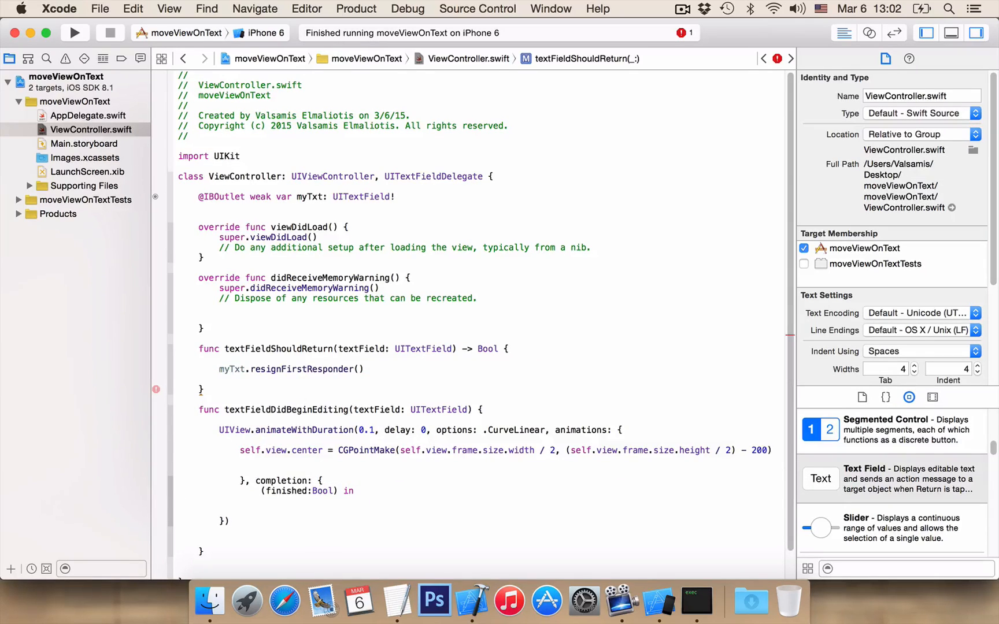
key(return)
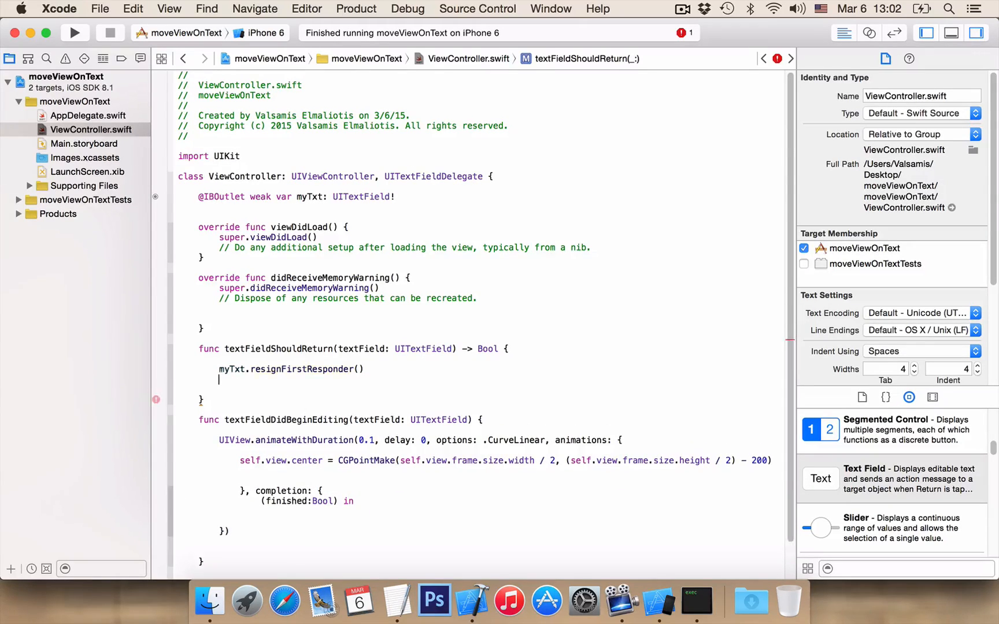
text(return)
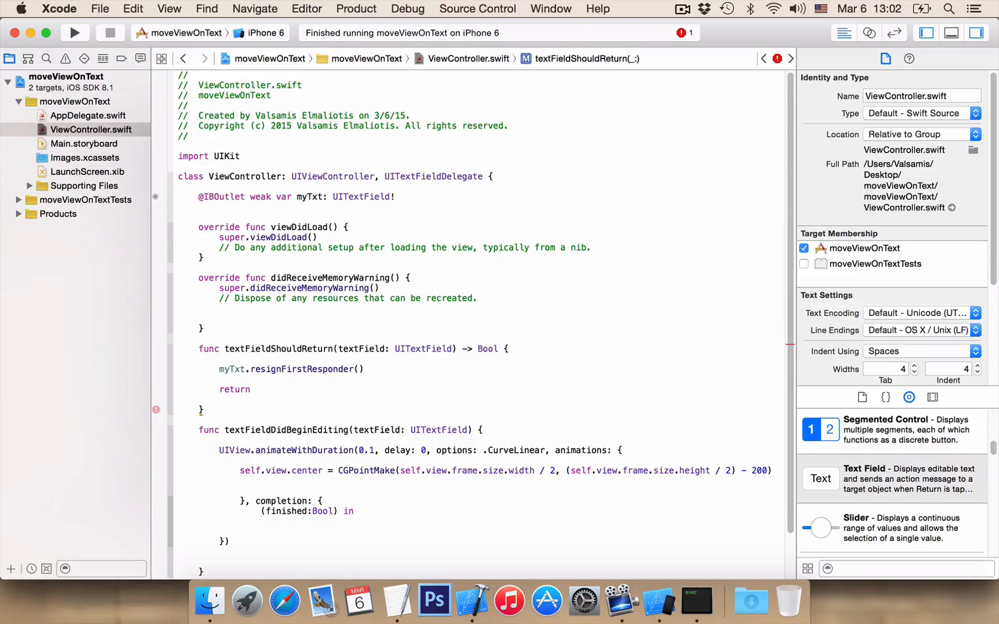
text(true)
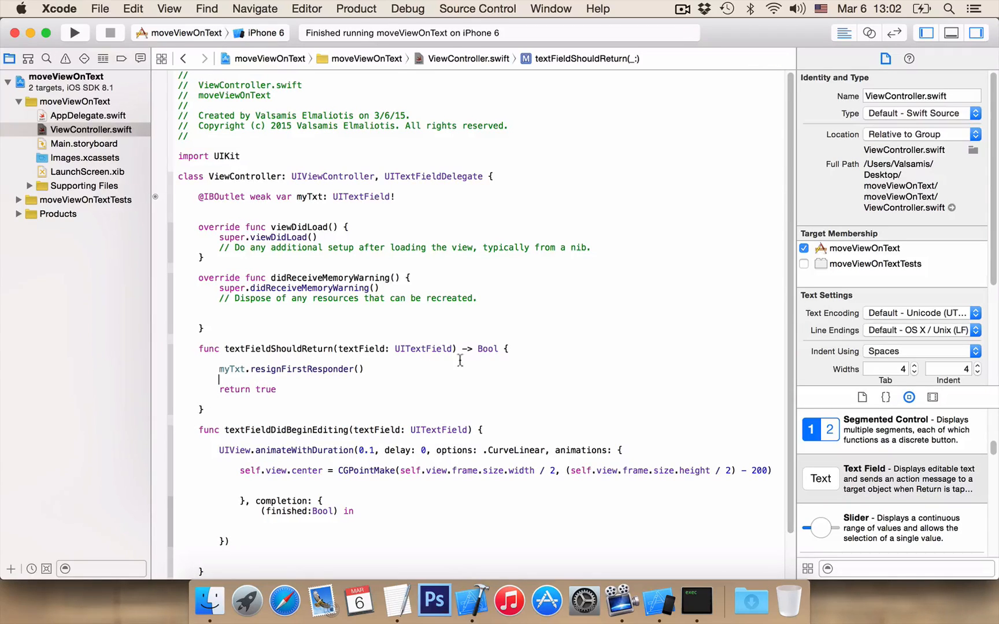
mouse_move(474, 353)
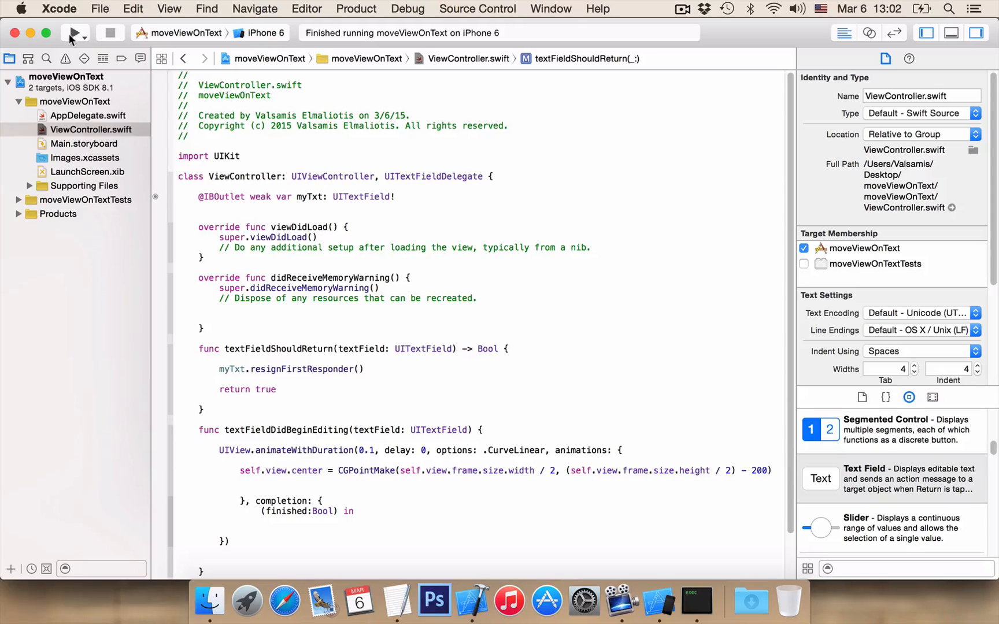
Step: Rerun the app, edit the text field, and press return to dismiss the keyboard
click(72, 32)
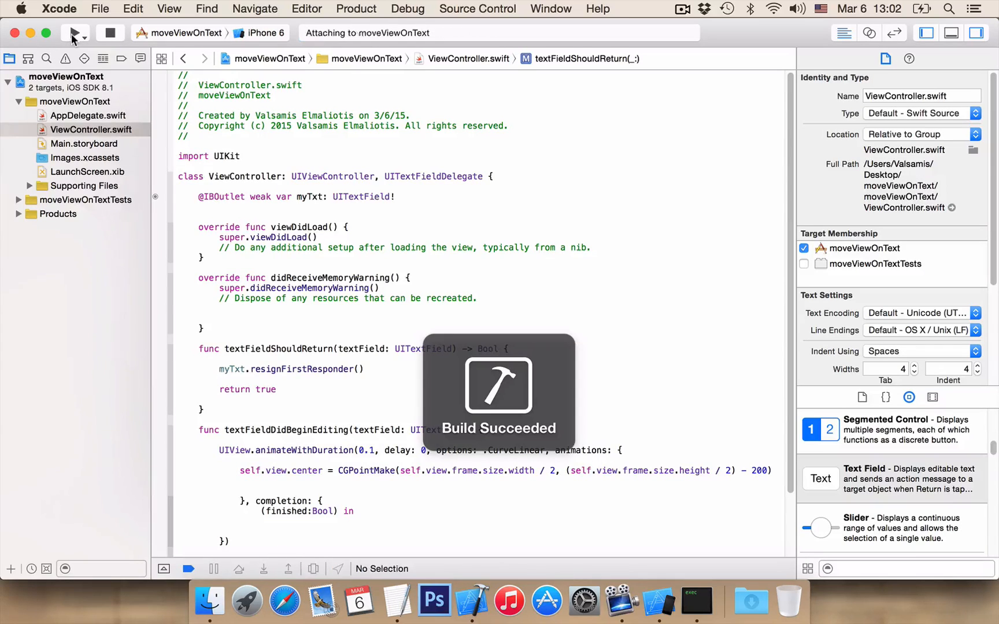
click(74, 33)
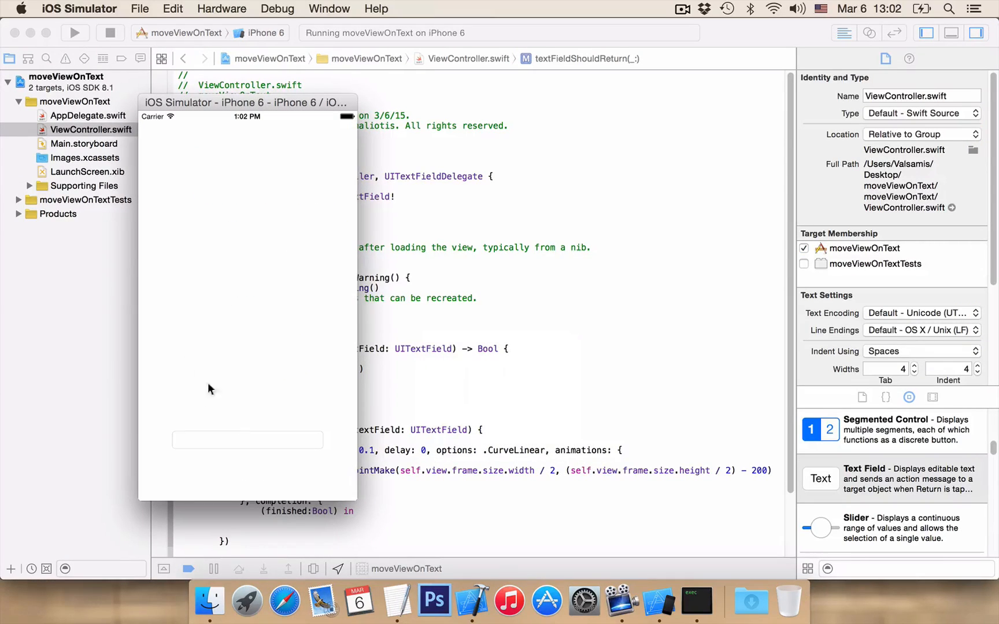
click(247, 440)
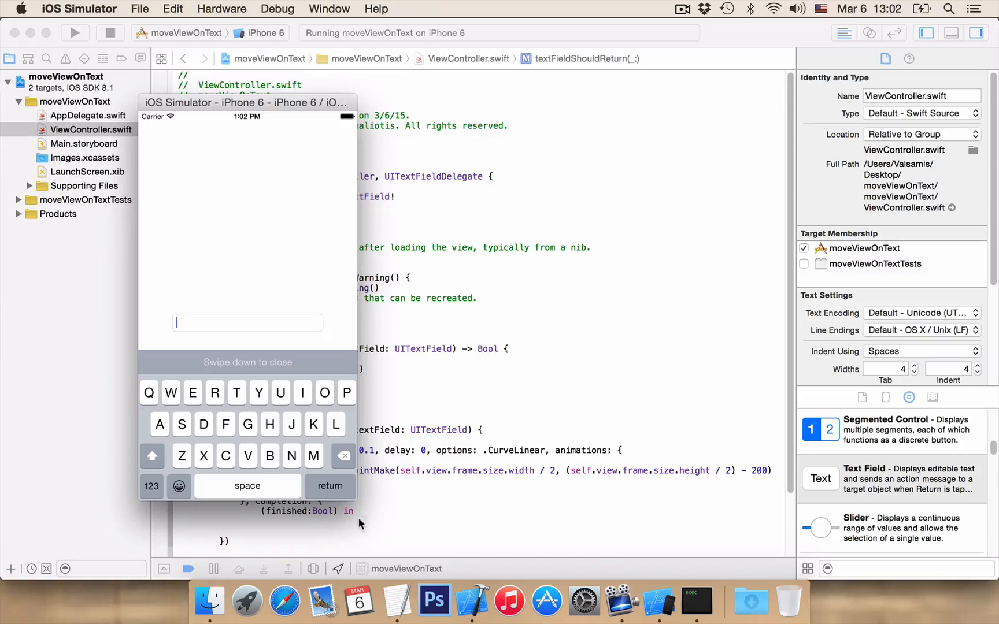
click(329, 486)
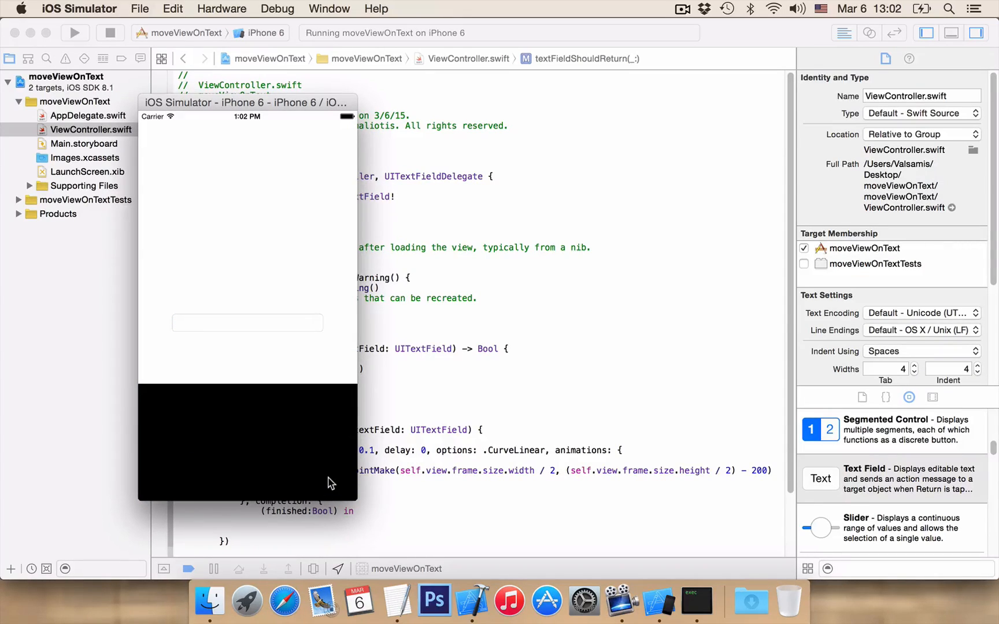
mouse_move(286, 364)
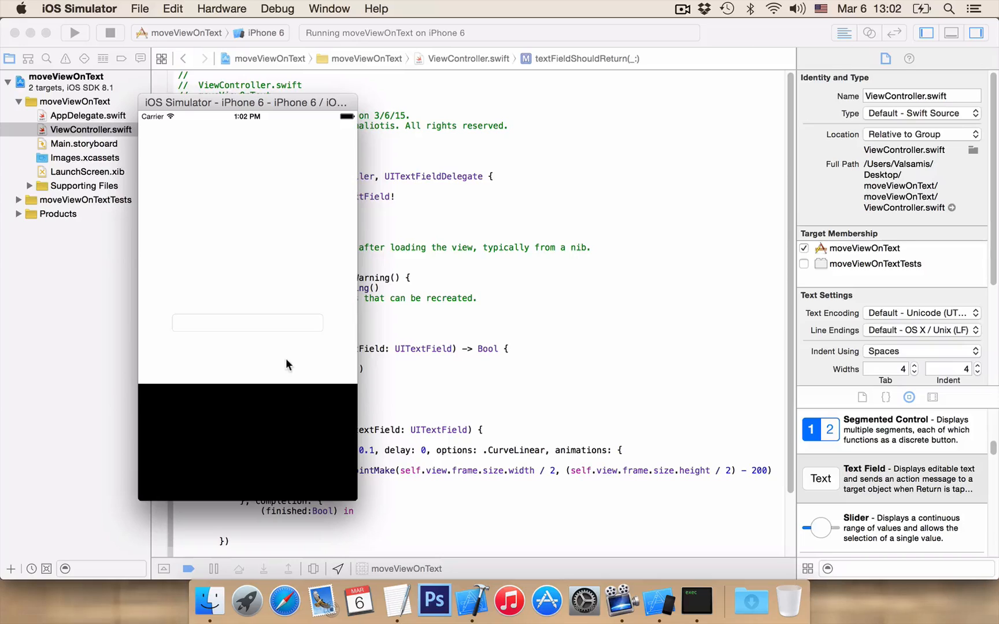
mouse_move(258, 148)
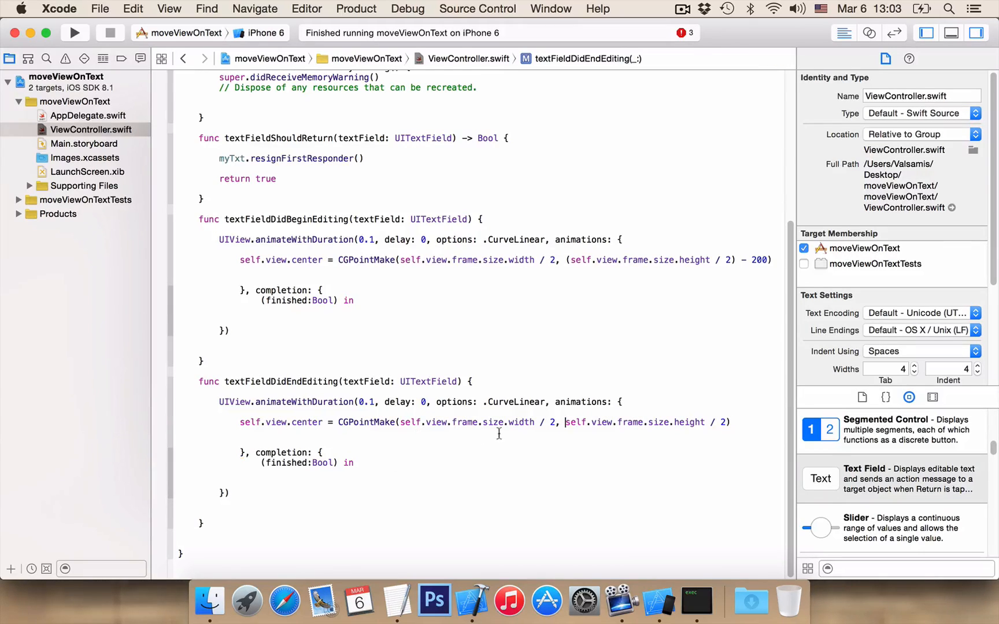
mouse_move(658, 441)
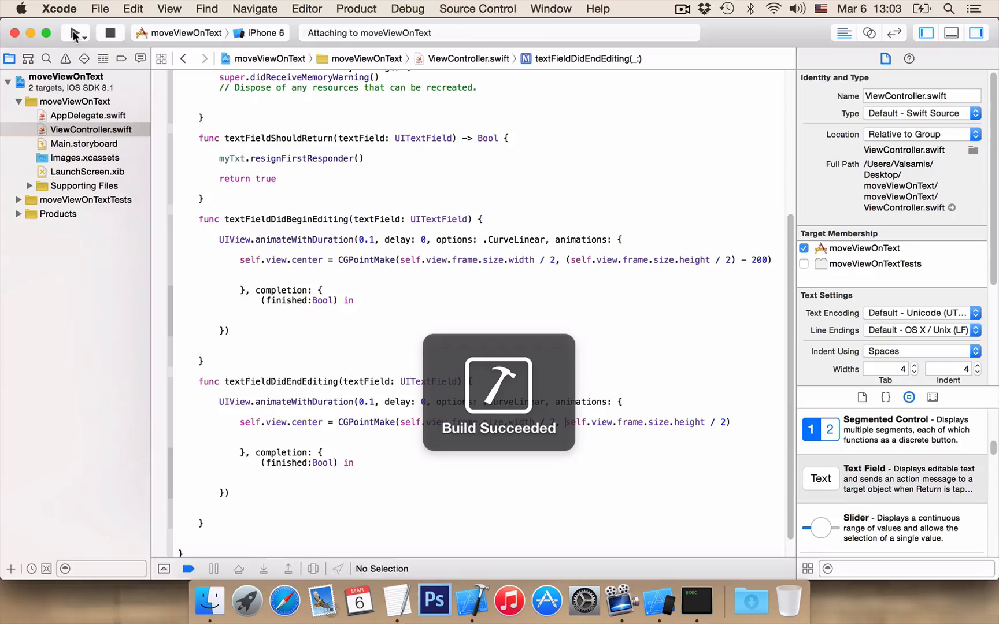
Step: Rerun the app with textFieldDidEndEditing recentring the view, then tap the bottom text field
click(75, 33)
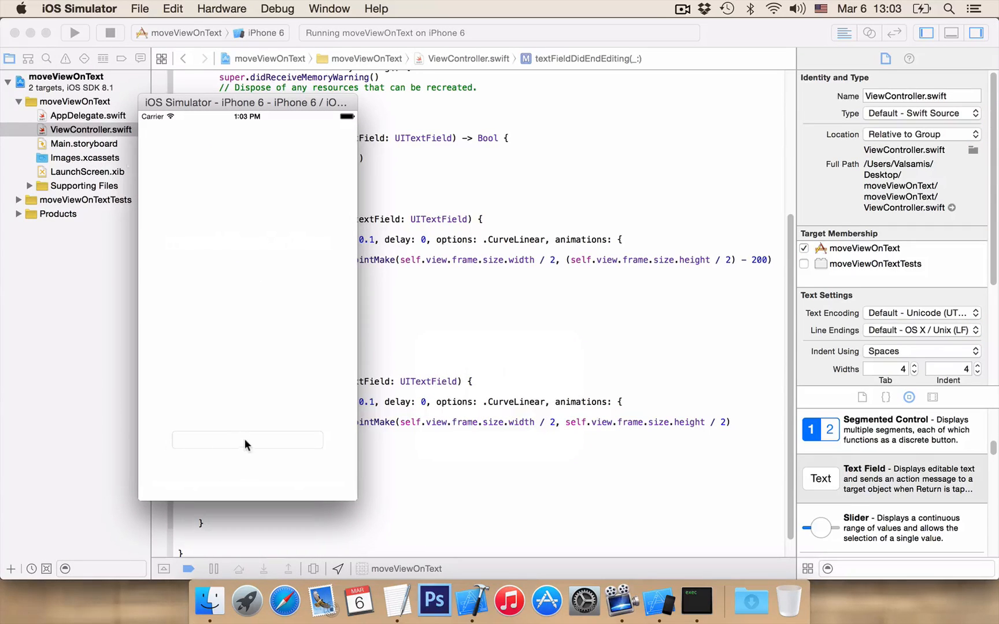
click(248, 441)
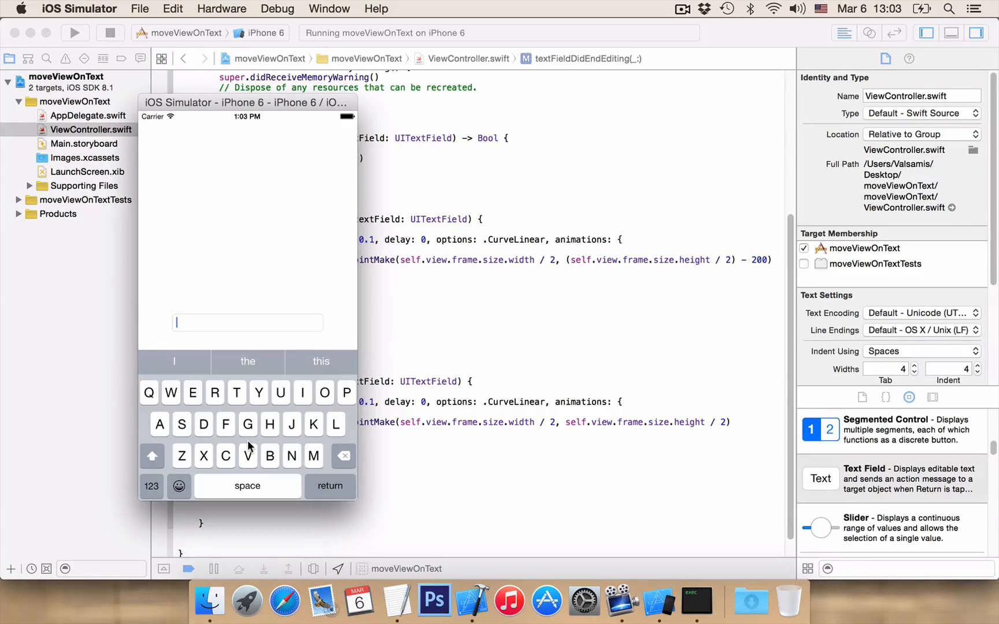